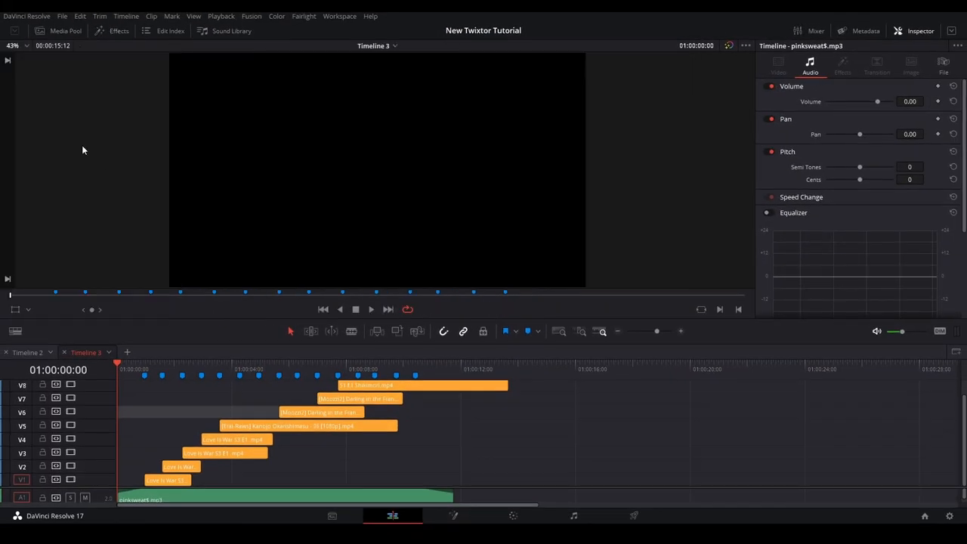
Step: Show the Media Pool bins and bring up the DaVinci Resolve application menu
{"action": "left_click", "coordinate": [65, 31]}
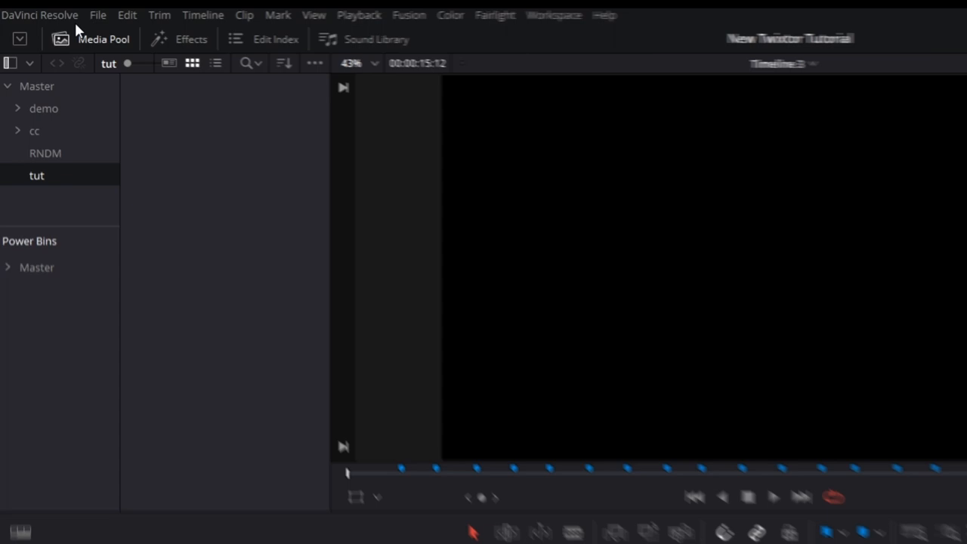
{"action": "left_click", "coordinate": [40, 15]}
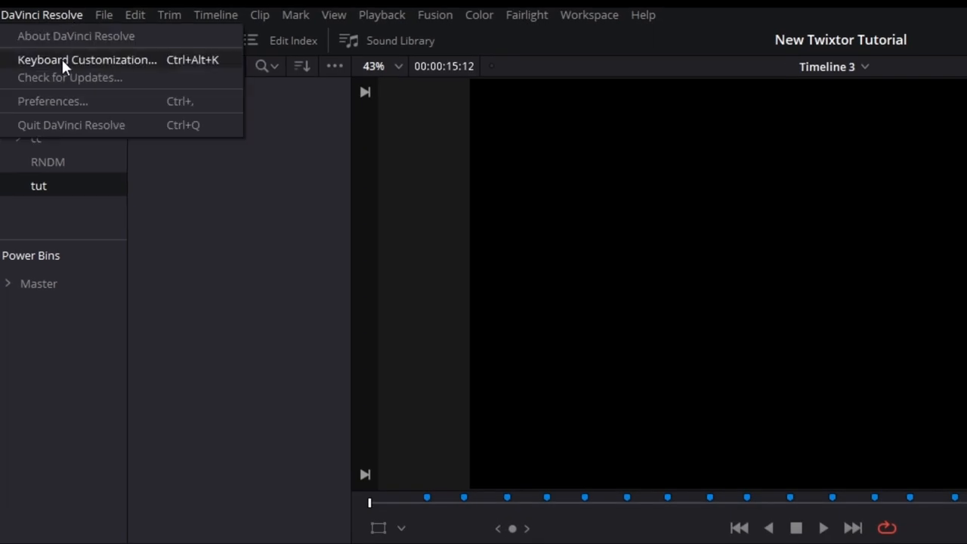
Step: In Keyboard Customization, look up the split clip, new compound and open in timeline shortcuts
{"action": "left_click", "coordinate": [86, 58]}
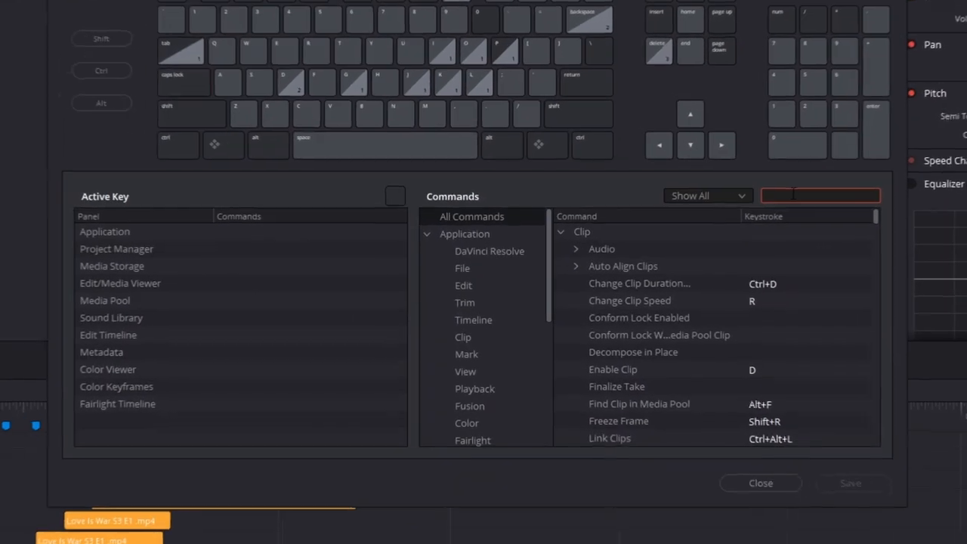
{"action": "type", "text": "split clip"}
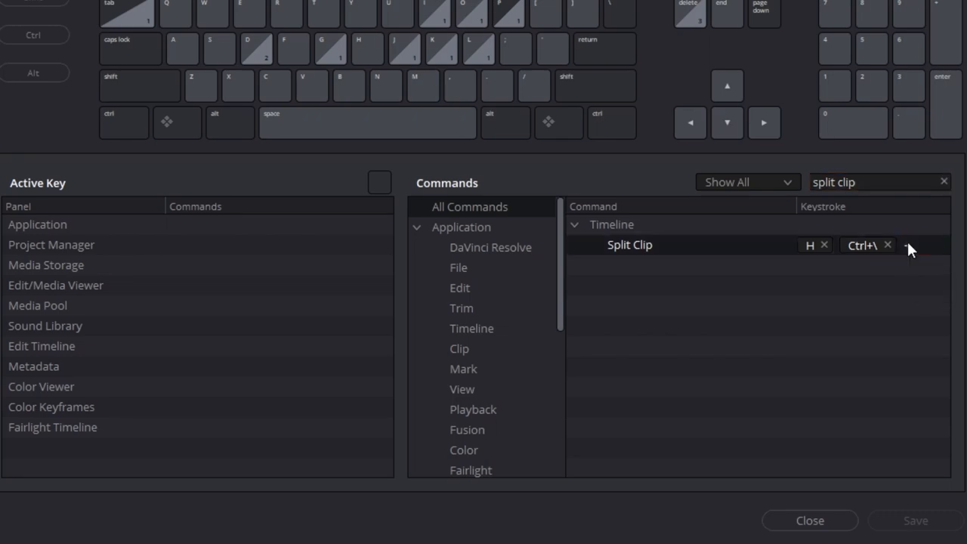
{"action": "left_click", "coordinate": [943, 182]}
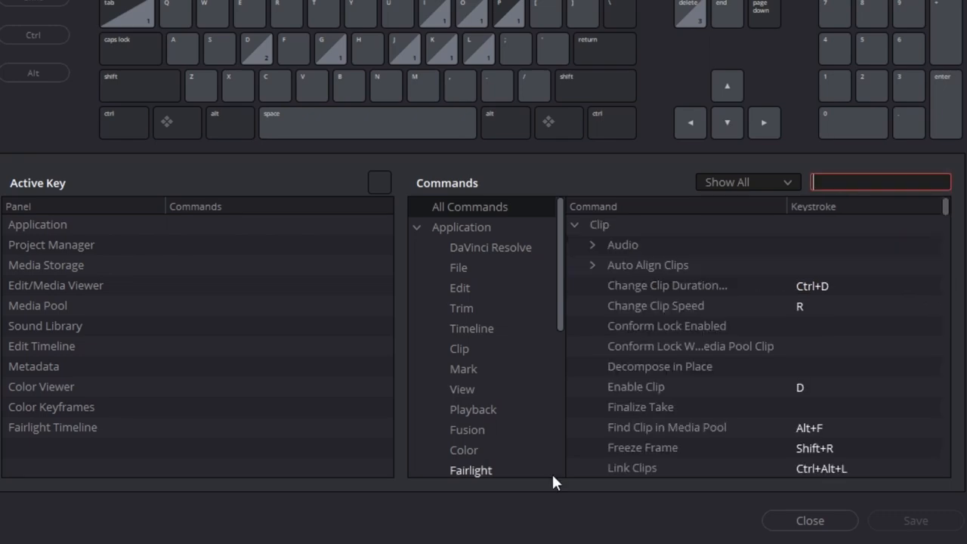
{"action": "type", "text": "new compound"}
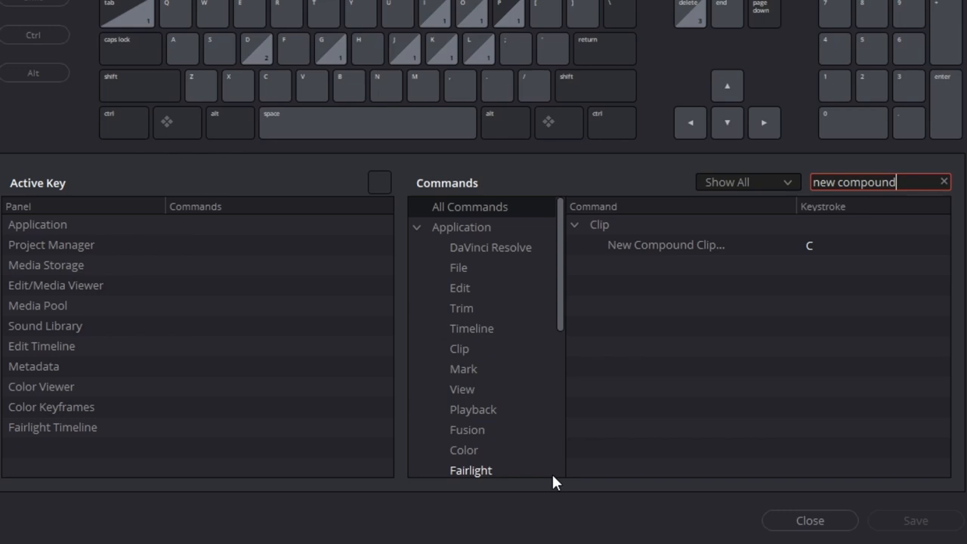
{"action": "type", "text": "open in"}
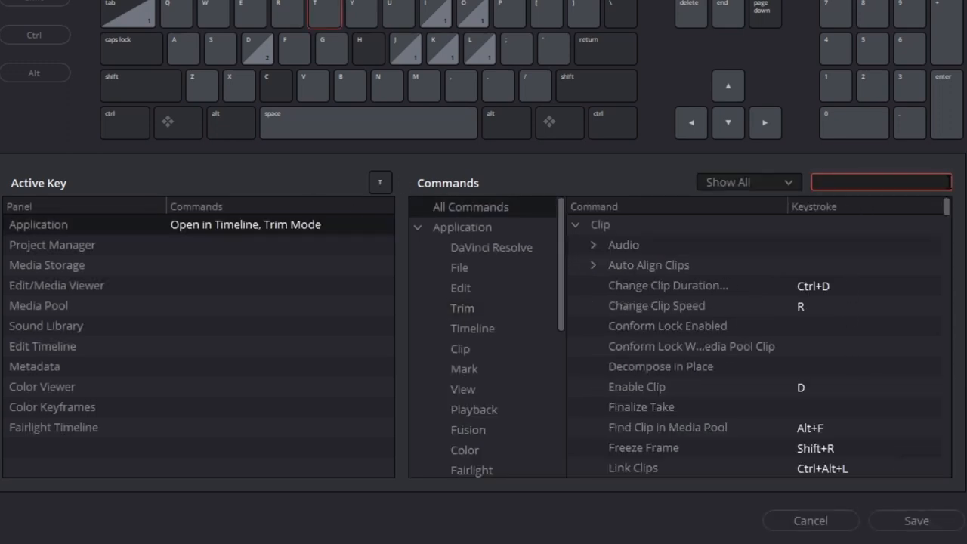
Step: Remove the conflicting T shortcut from Trim Mode and save the keyboard layout
{"action": "type", "text": "trim mode"}
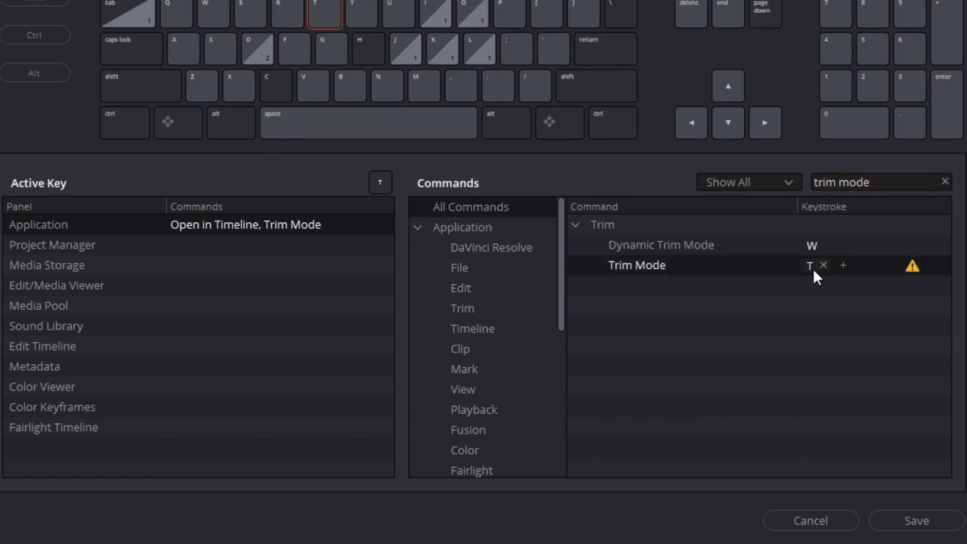
{"action": "left_click", "coordinate": [822, 266]}
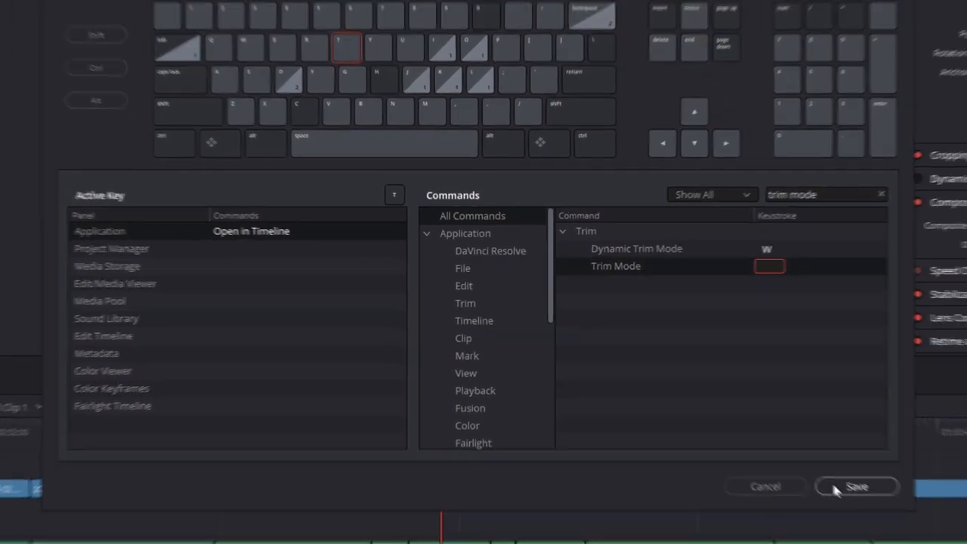
{"action": "left_click", "coordinate": [855, 487]}
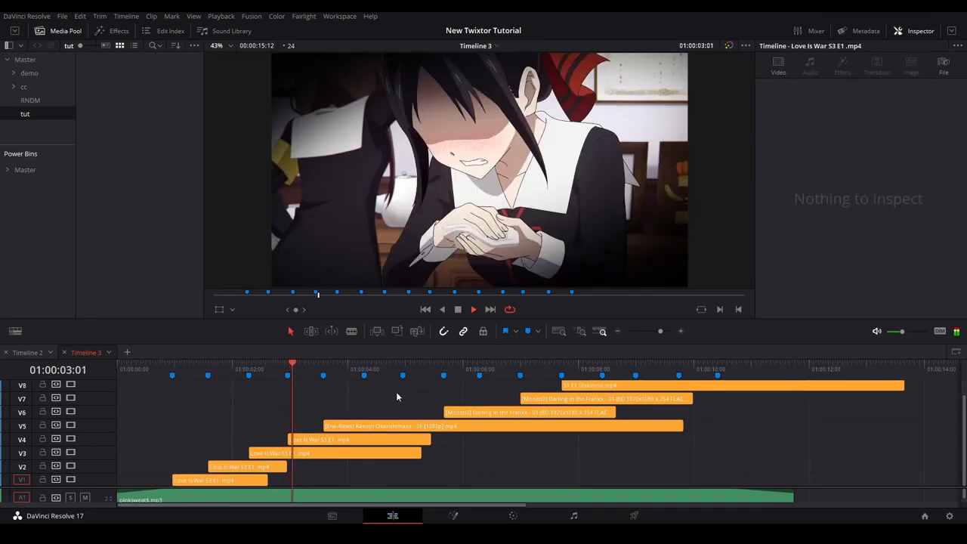
Step: Return focus to the Edit page timeline holding the stacked anime clips
{"action": "left_click", "coordinate": [408, 365]}
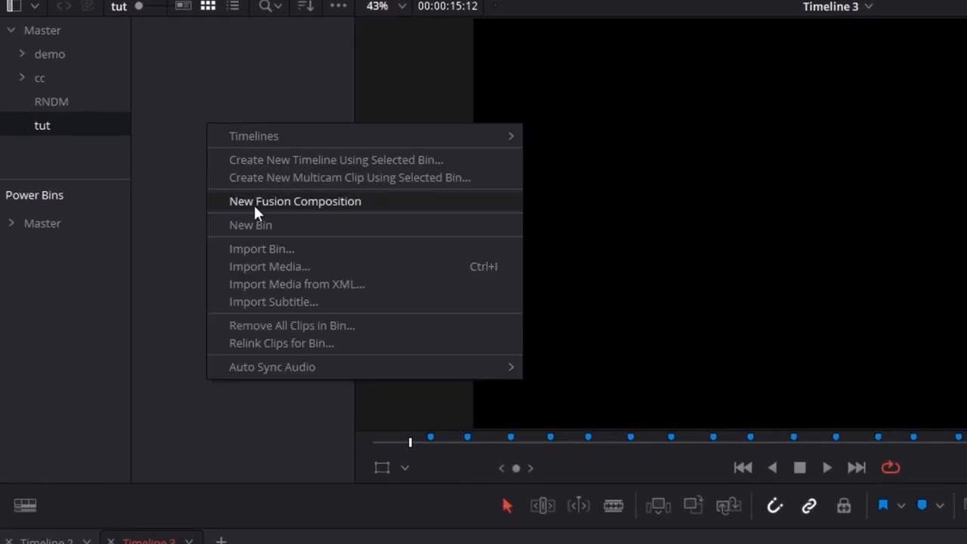
Step: Create a bin named cc inside tut and start adding a second new bin
{"action": "left_click", "coordinate": [251, 224]}
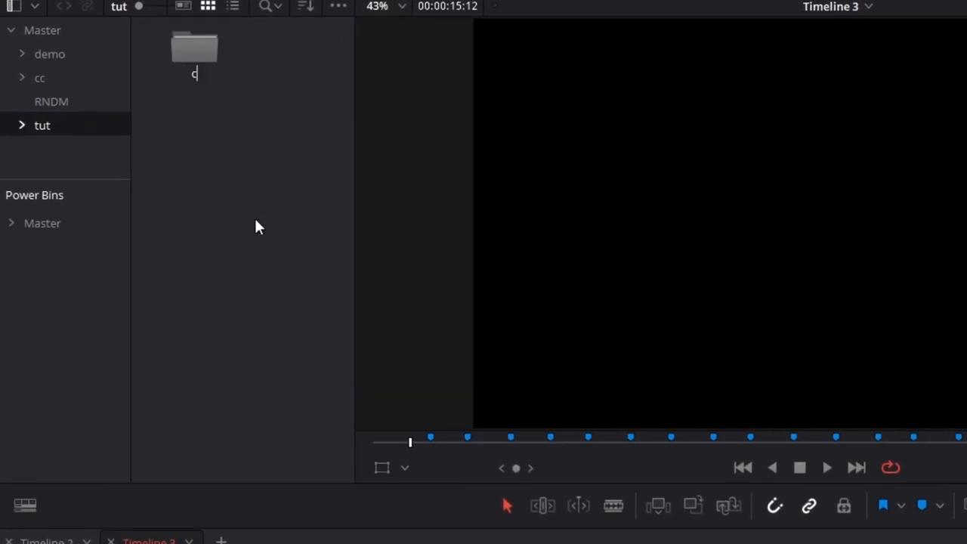
{"action": "right_click", "coordinate": [257, 226]}
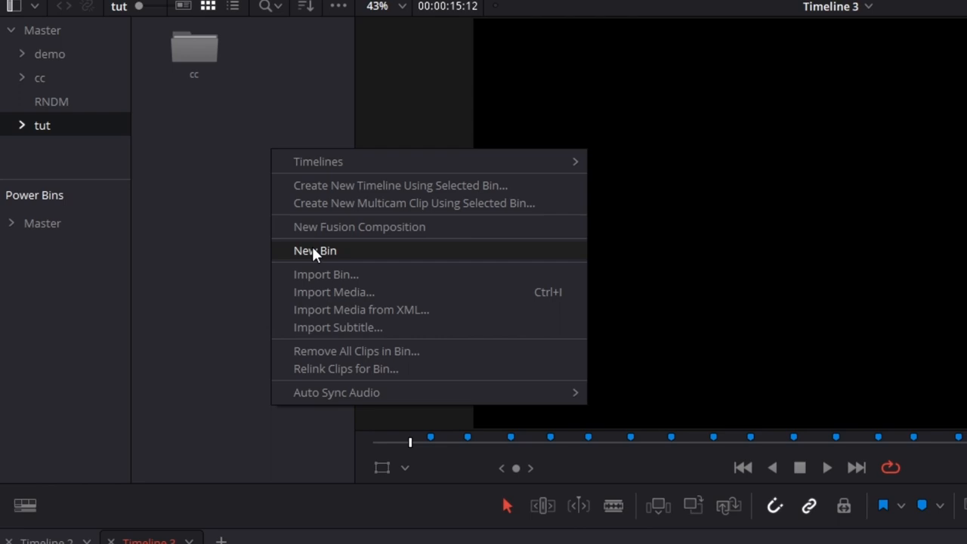
{"action": "left_click", "coordinate": [314, 251]}
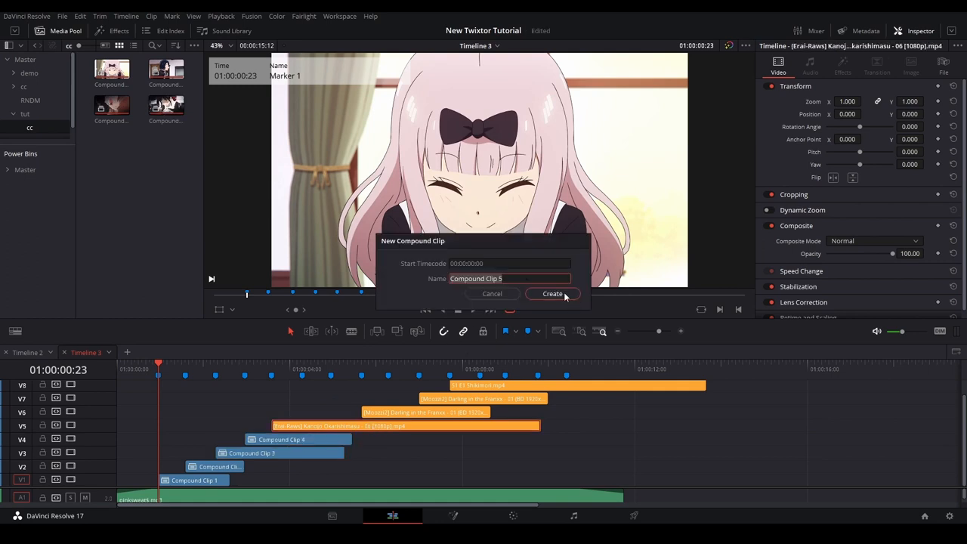
Step: Create the compound clips from the timeline clips and bring up the effects library
{"action": "left_click", "coordinate": [553, 293]}
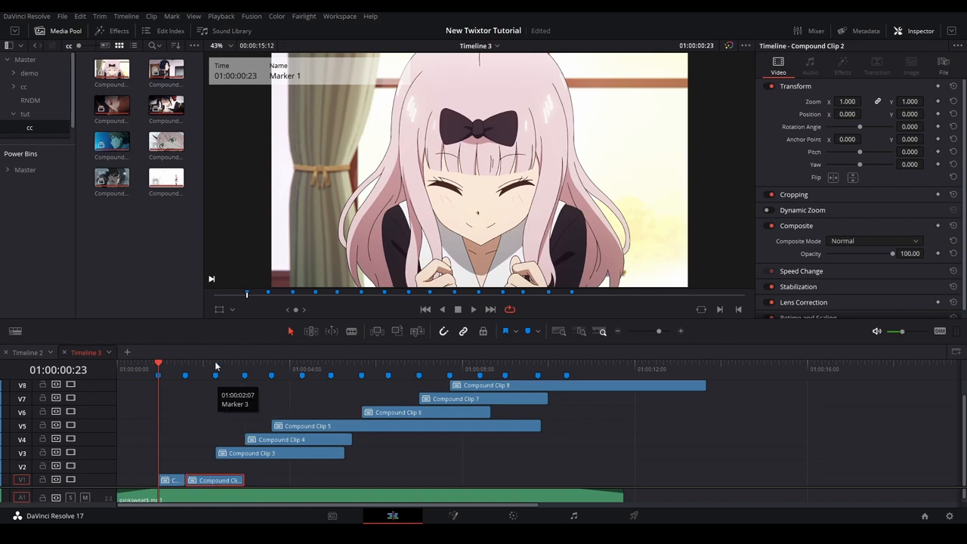
{"action": "left_click", "coordinate": [217, 375]}
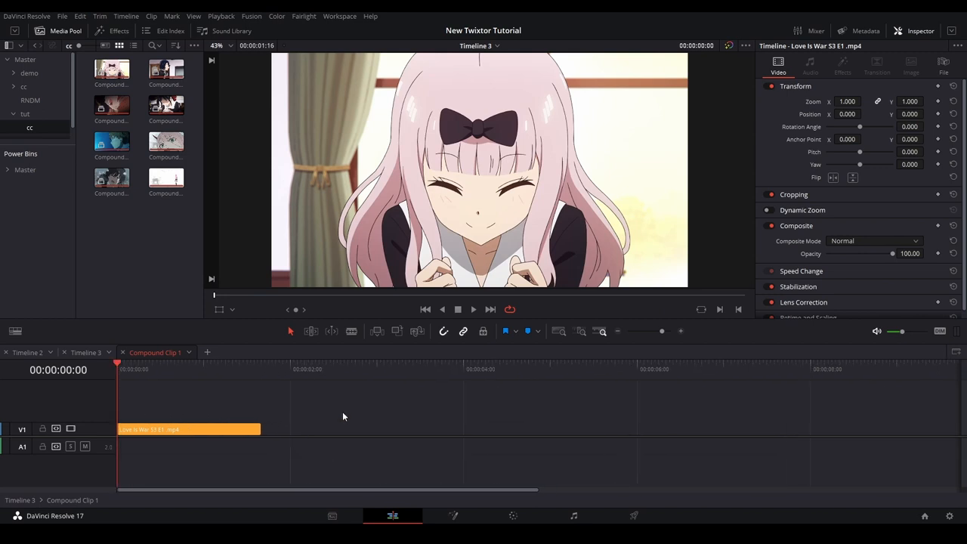
{"action": "left_click", "coordinate": [112, 30]}
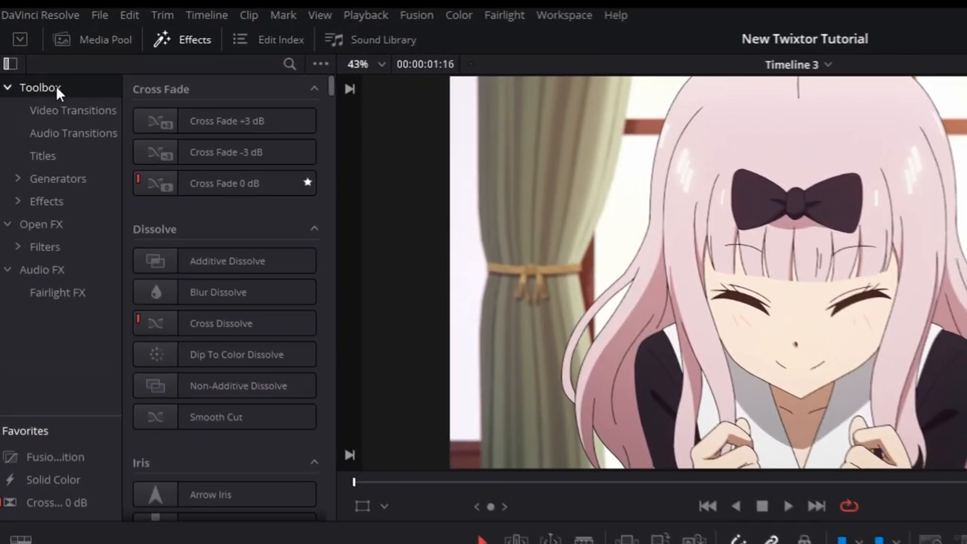
Step: Place a Fusion Composition from the Toolbox effects on the timeline and disable video track V1
{"action": "left_click", "coordinate": [45, 201]}
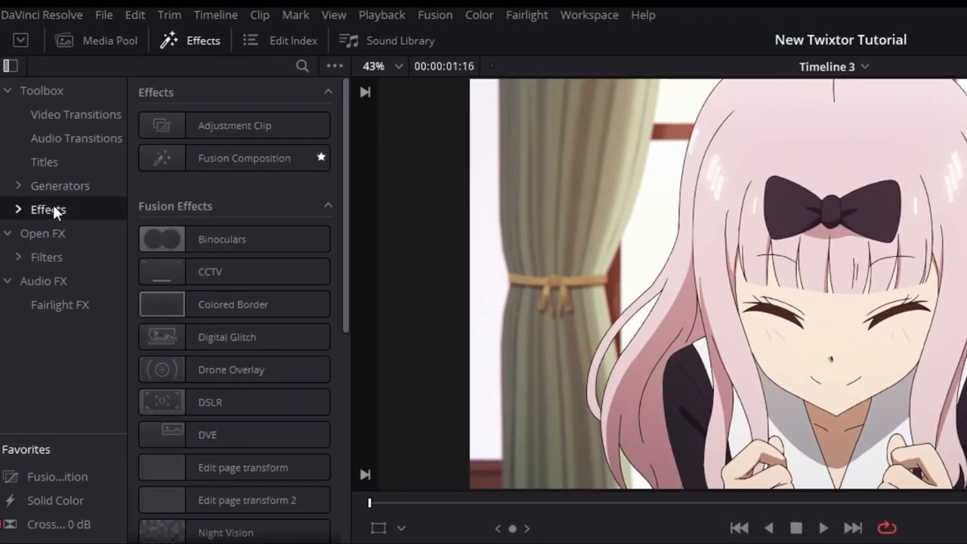
{"action": "left_click", "coordinate": [245, 159]}
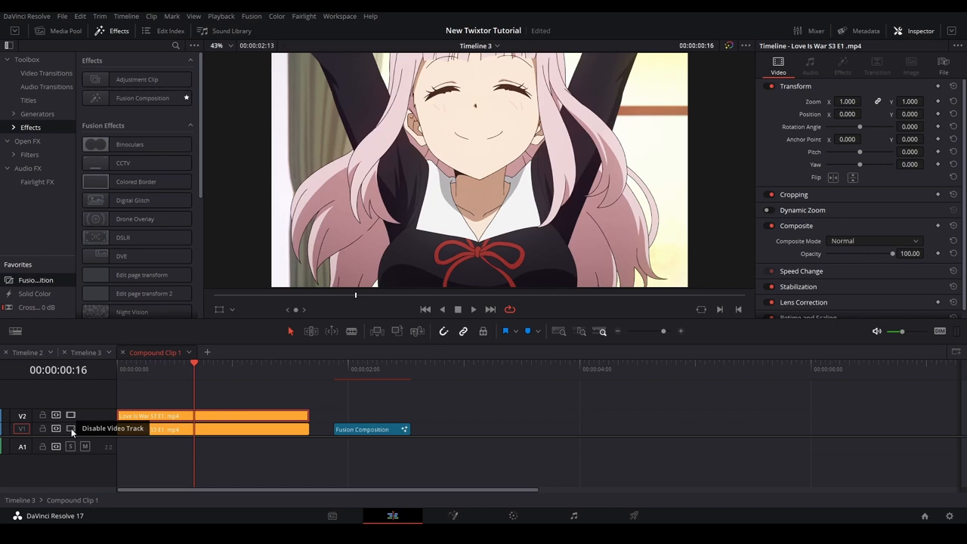
{"action": "left_click", "coordinate": [70, 429]}
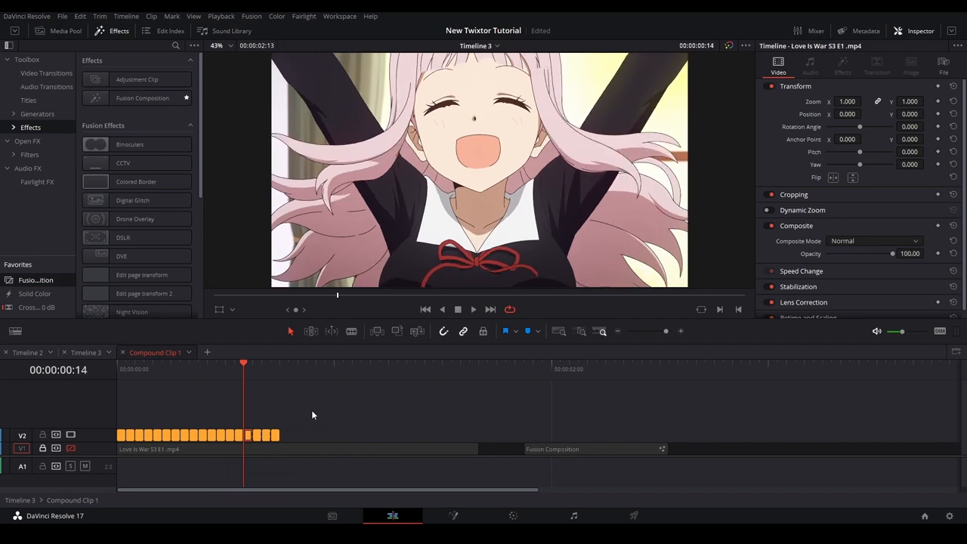
Step: Step the playhead back over the chopped pieces and select the Fusion Composition for editing
{"action": "left_click", "coordinate": [198, 363]}
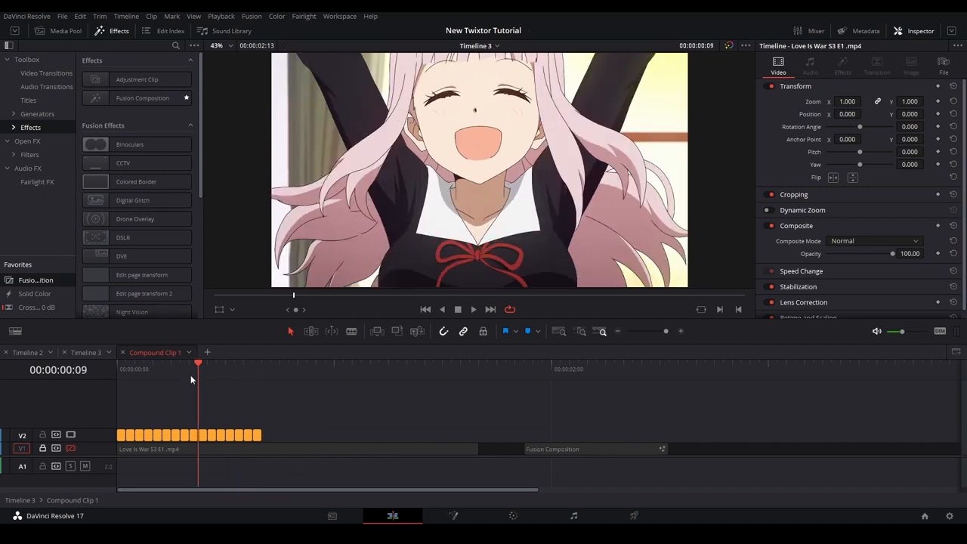
{"action": "left_click", "coordinate": [260, 365]}
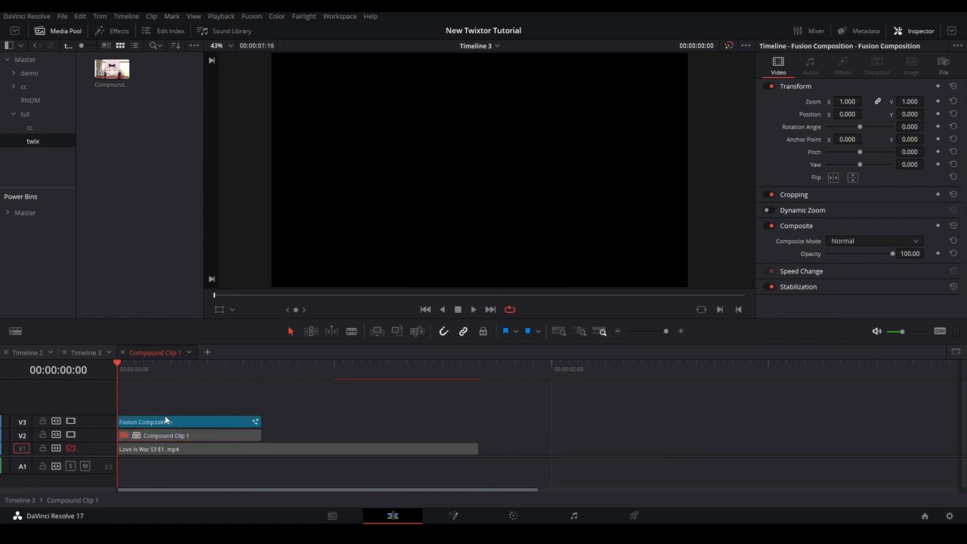
{"action": "left_click", "coordinate": [453, 516]}
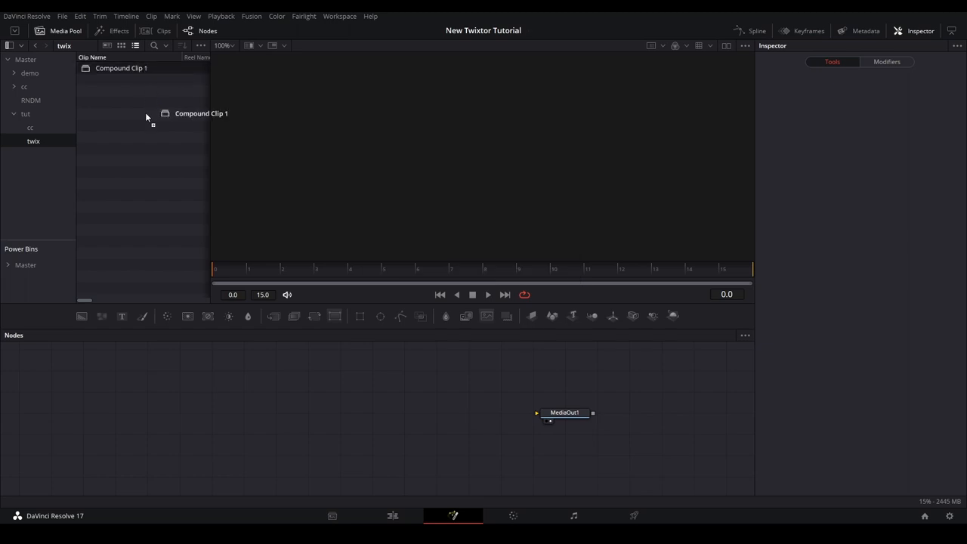
Step: Add a Time Stretcher node between MediaIn1 and MediaOut1 in Fusion
{"action": "left_click_drag", "start_coordinate": [203, 113], "coordinate": [197, 402]}
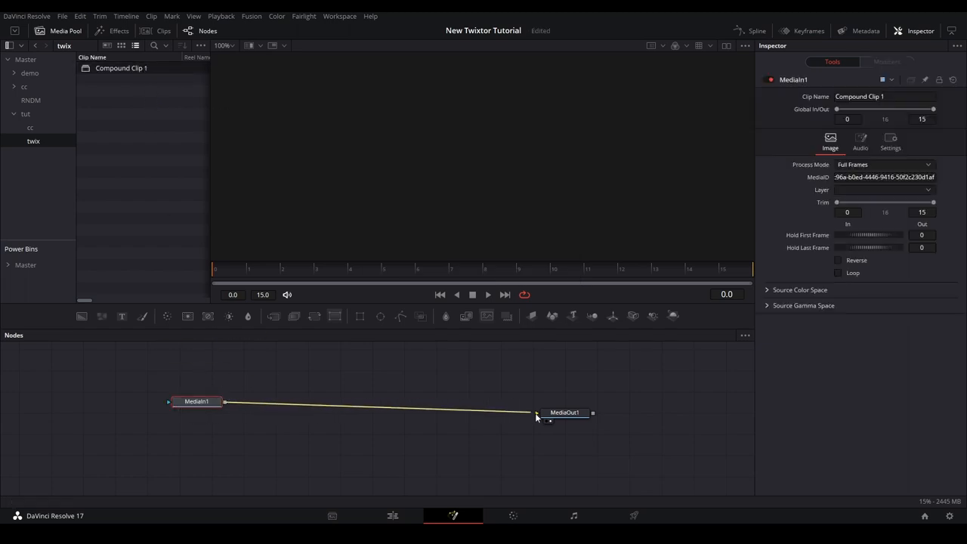
{"action": "type", "text": "time st"}
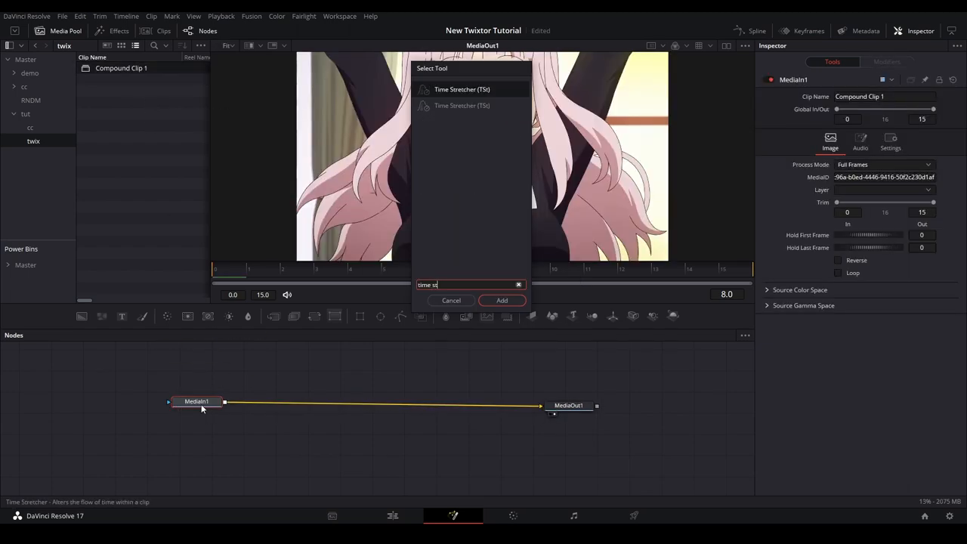
{"action": "left_click", "coordinate": [501, 299]}
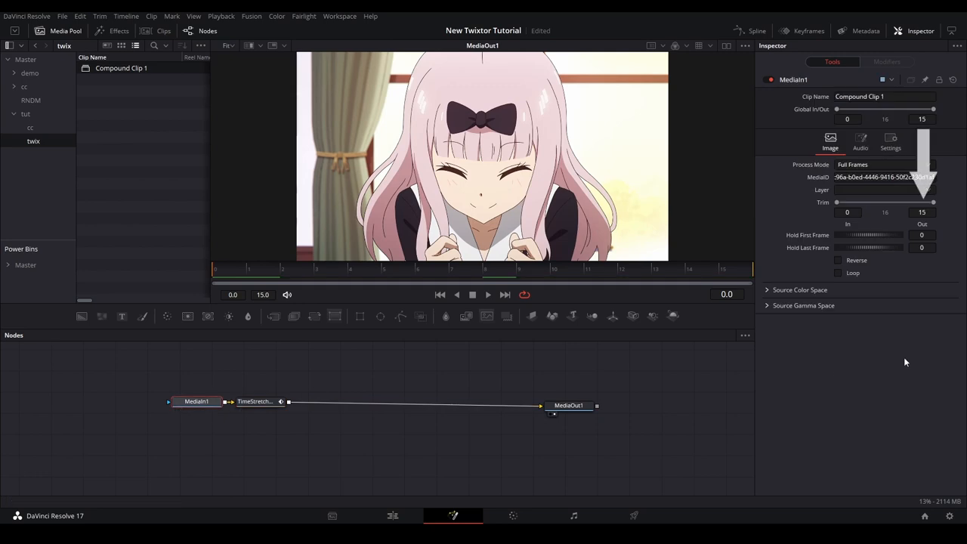
Step: Keyframe the Time Stretcher's Source Time at 15 on the last frame
{"action": "left_click", "coordinate": [254, 402]}
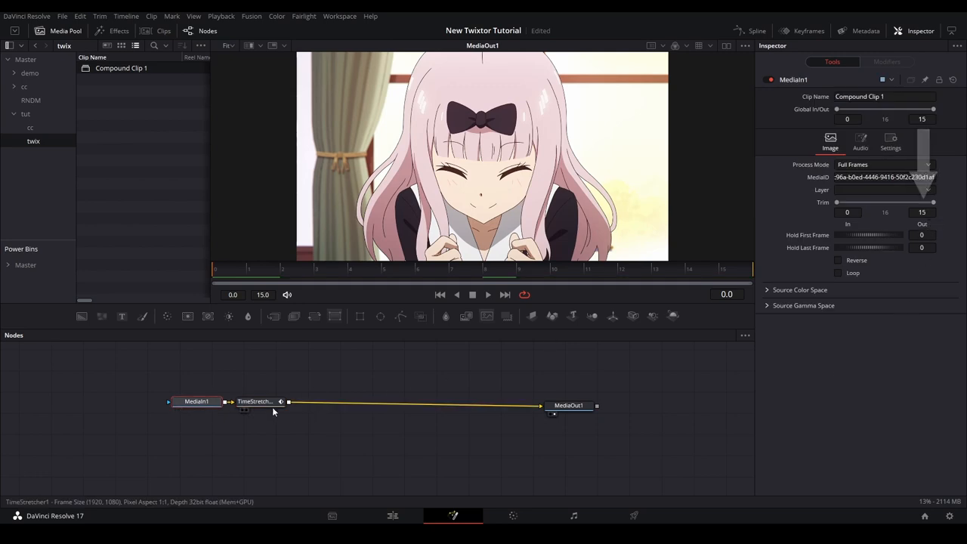
{"action": "left_click", "coordinate": [257, 402]}
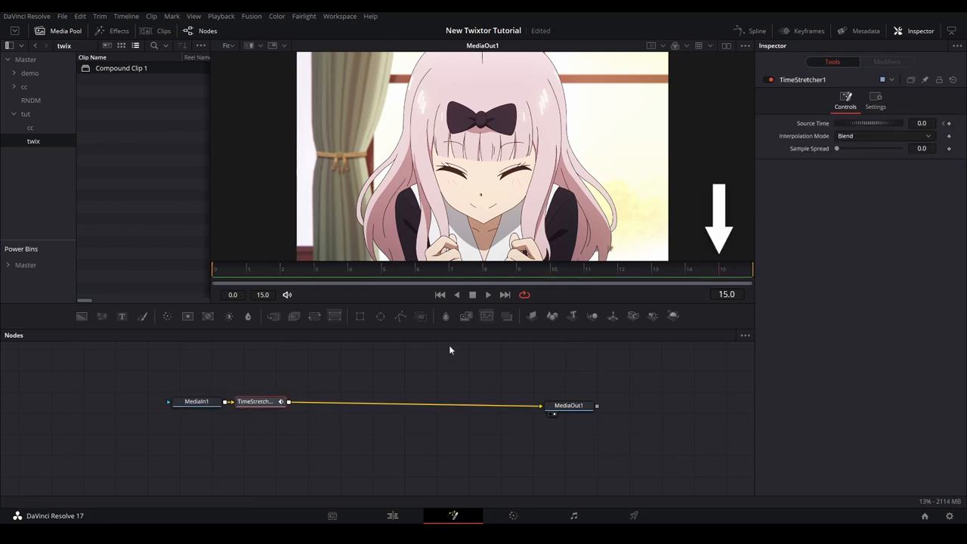
{"action": "left_click", "coordinate": [922, 124]}
{"action": "type", "text": "15"}
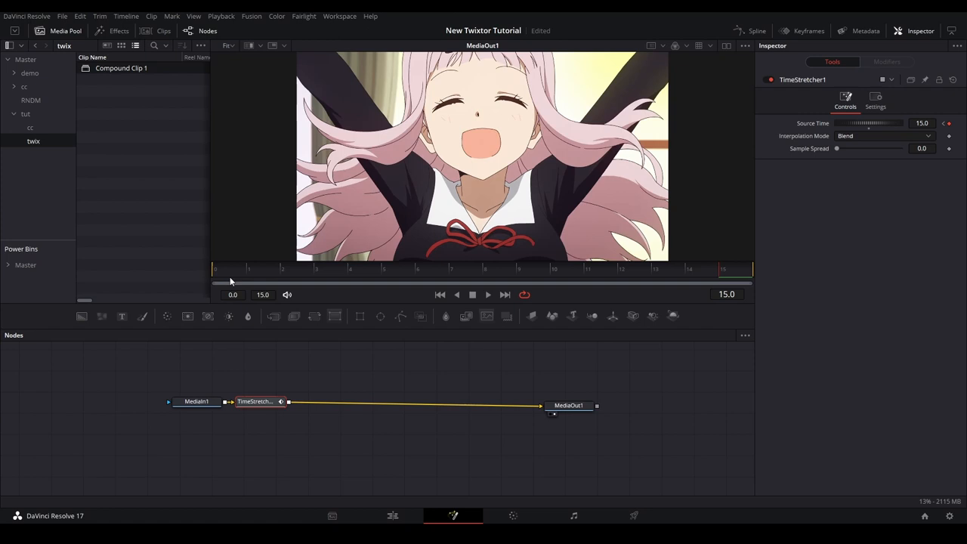
{"action": "left_click", "coordinate": [488, 295]}
{"action": "type", "text": "optic"}
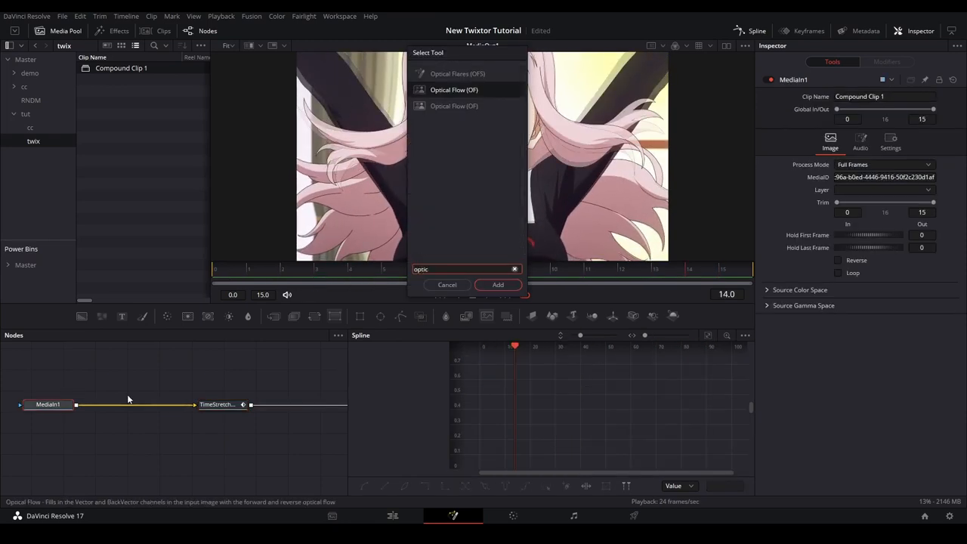
Step: Add Optical Flow ahead of TimeStretcher1 and set its Interpolation Mode to Flow
{"action": "left_click", "coordinate": [499, 284]}
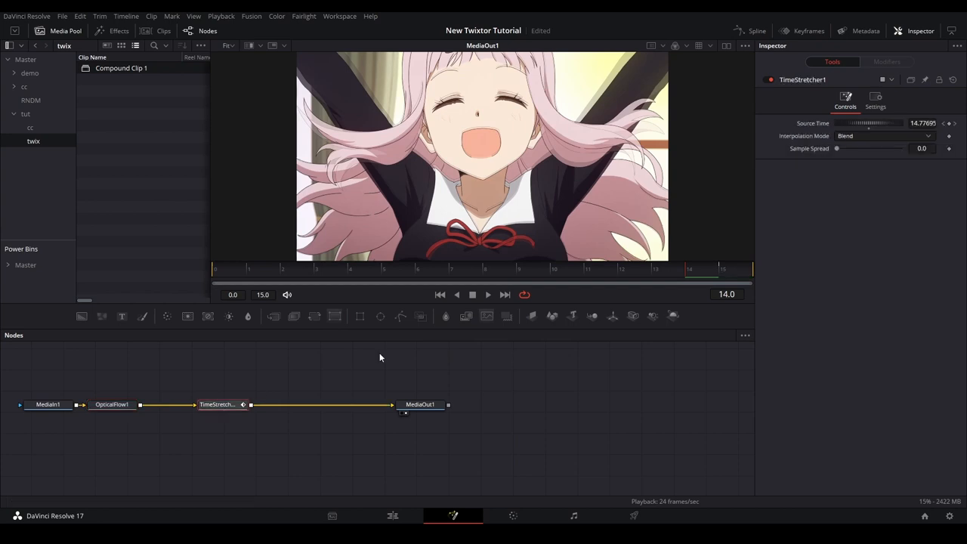
{"action": "left_click", "coordinate": [884, 136]}
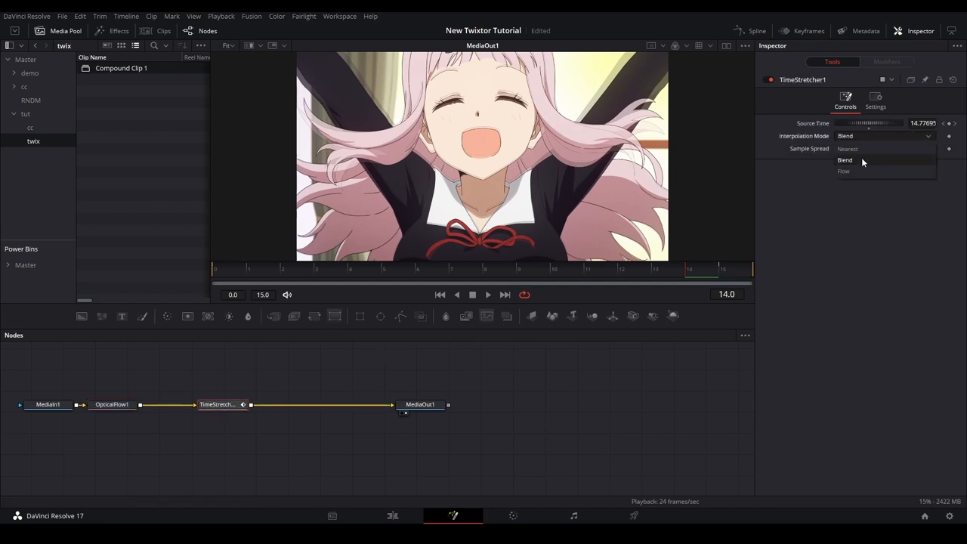
{"action": "left_click", "coordinate": [844, 171]}
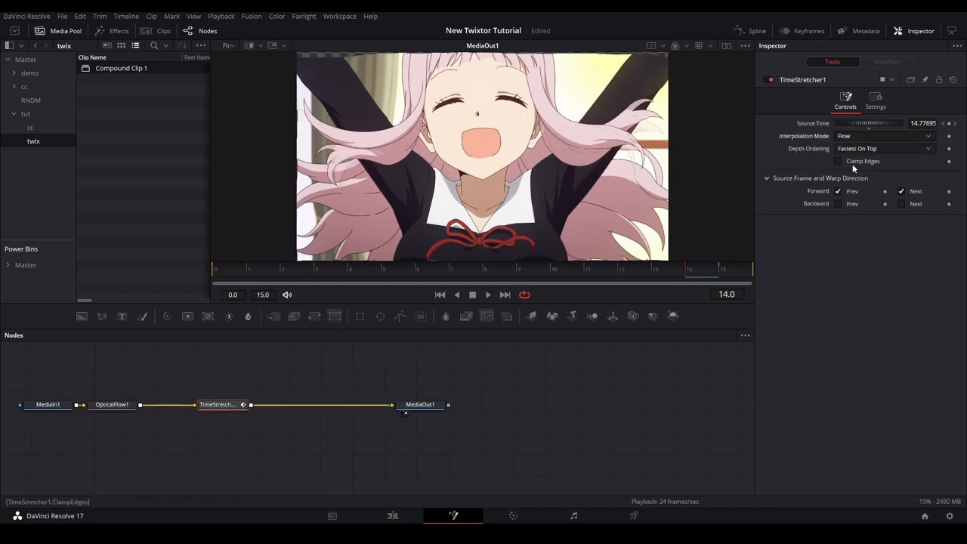
{"action": "left_click", "coordinate": [838, 160]}
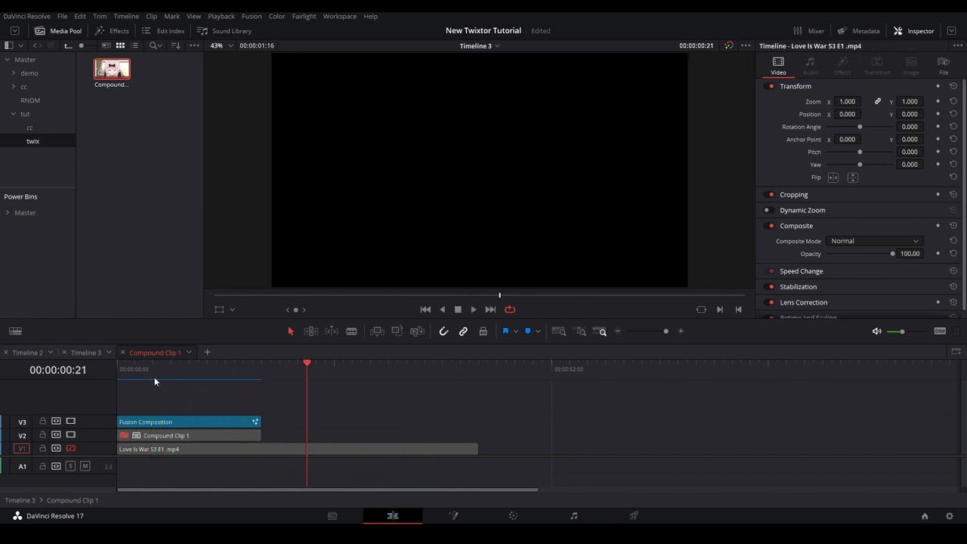
Step: On Timeline 3, trim and restore Compound Clip 5's end, then open it for editing
{"action": "left_click", "coordinate": [453, 515]}
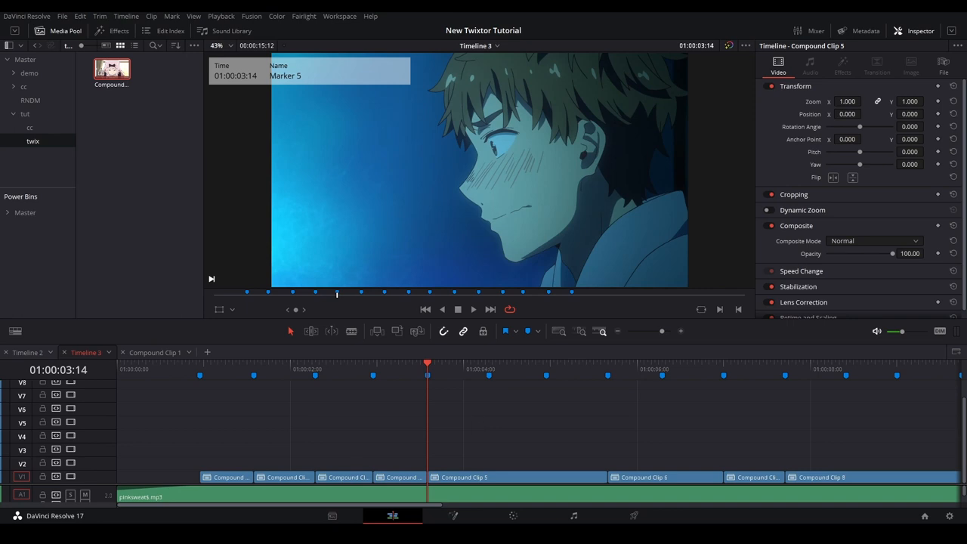
{"action": "left_click", "coordinate": [517, 478]}
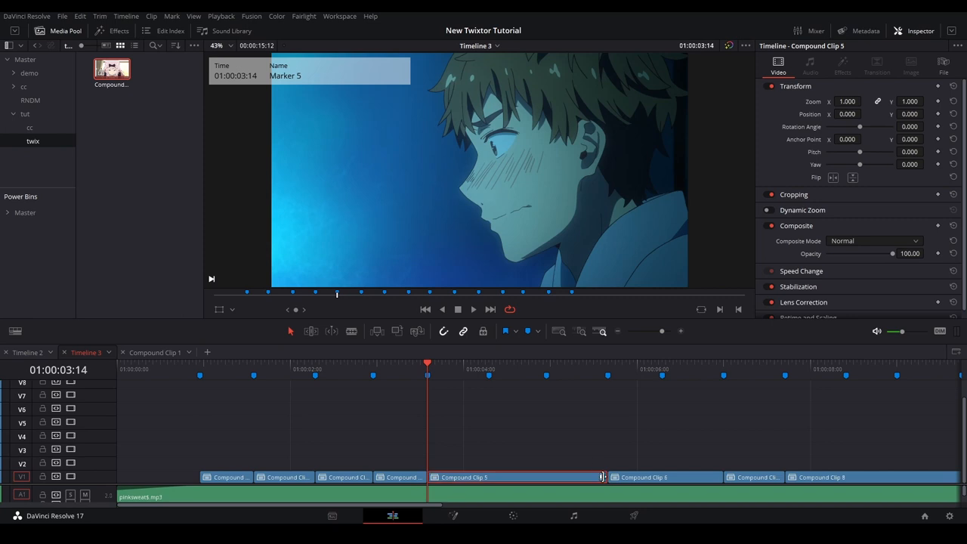
{"action": "left_click_drag", "start_coordinate": [602, 477], "coordinate": [483, 478]}
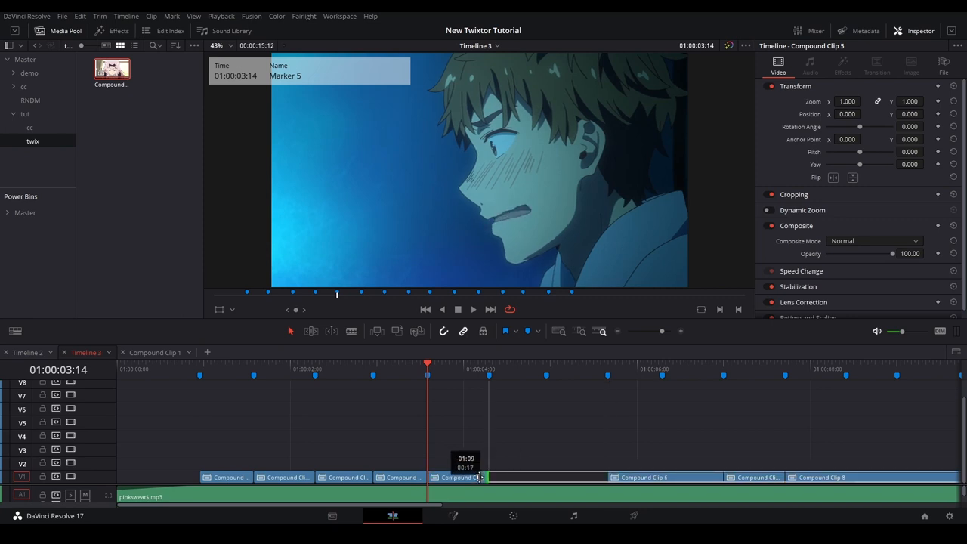
{"action": "left_click_drag", "start_coordinate": [478, 477], "coordinate": [571, 478]}
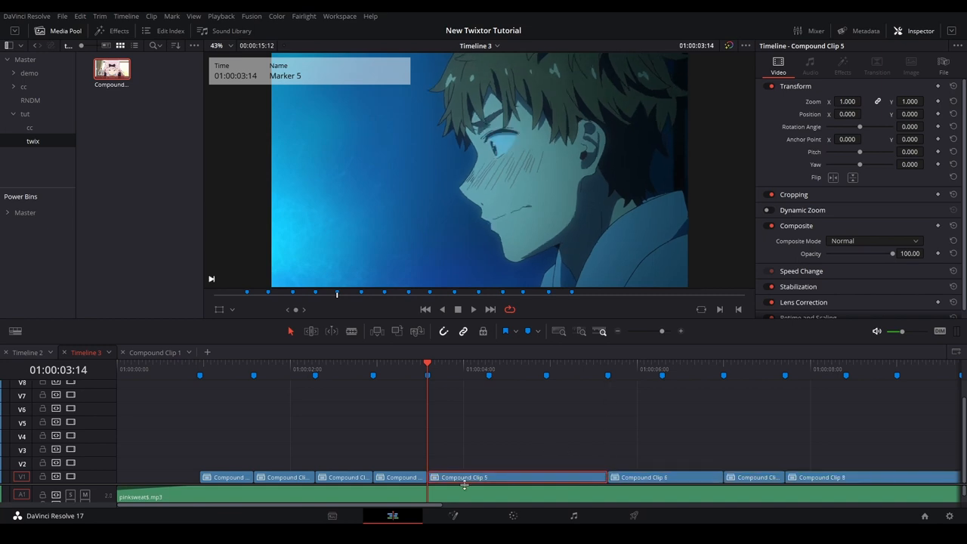
{"action": "double_click", "coordinate": [464, 477]}
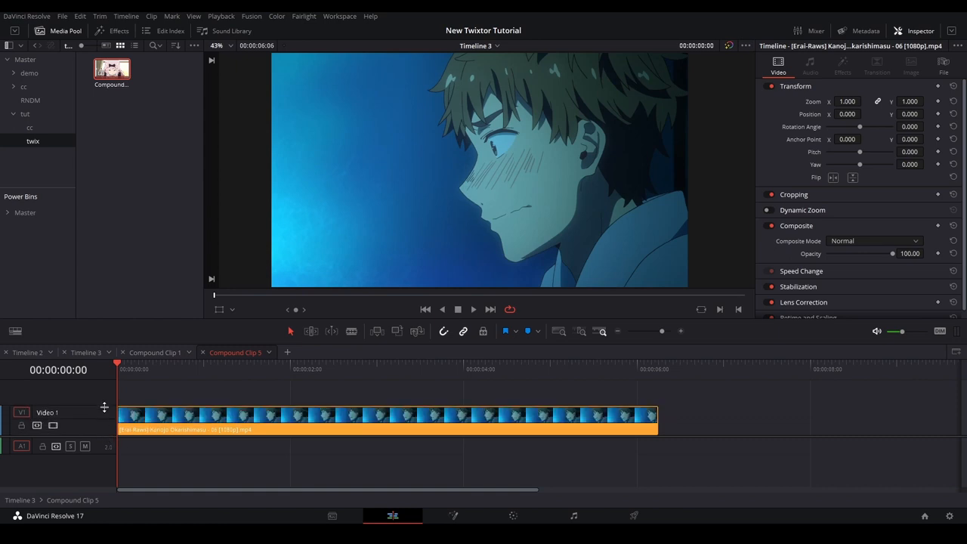
Step: Park the playhead inside the clip and add a Fusion Composition on track V2 from the Effects library
{"action": "left_click", "coordinate": [189, 369]}
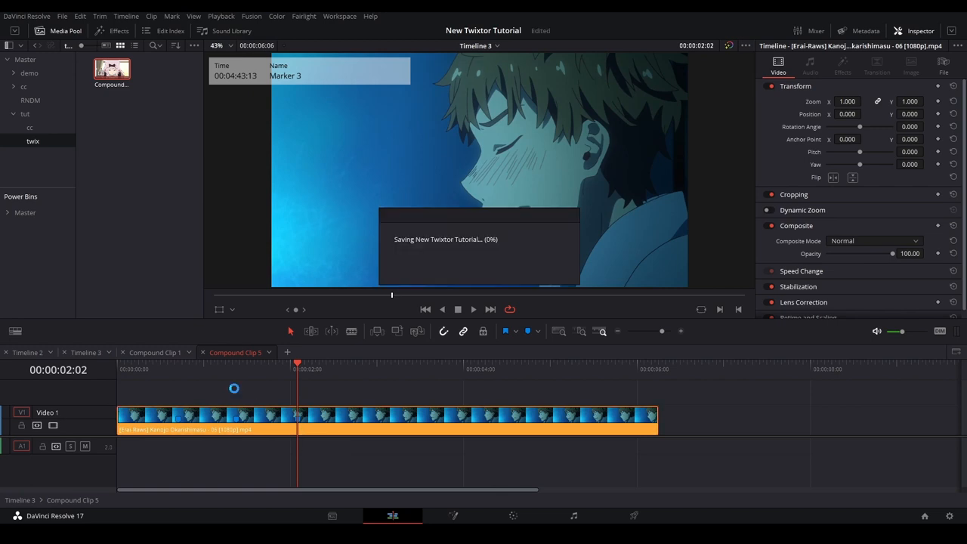
{"action": "left_click", "coordinate": [118, 30]}
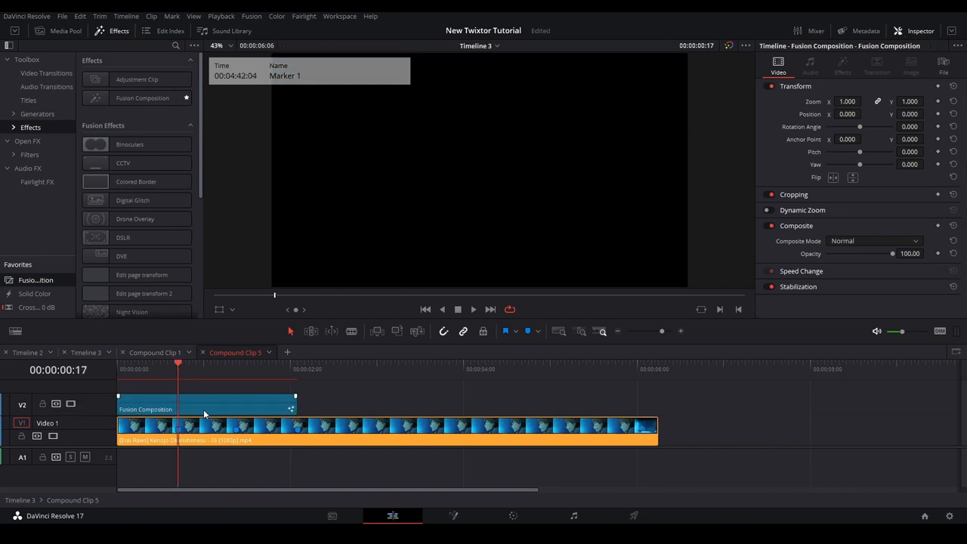
{"action": "left_click", "coordinate": [236, 363]}
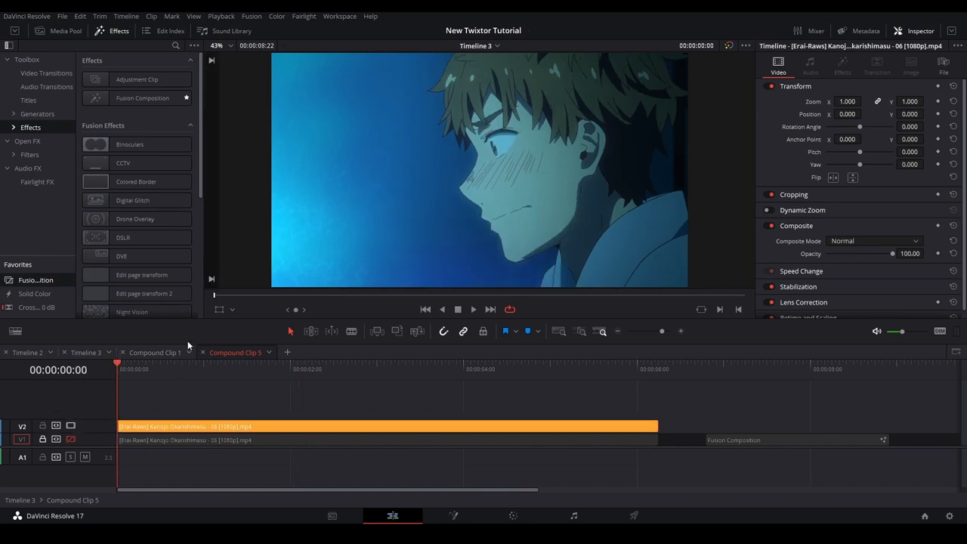
Step: Split the V2 clip at roughly the two- and three-second marks into short pieces
{"action": "left_click", "coordinate": [57, 30]}
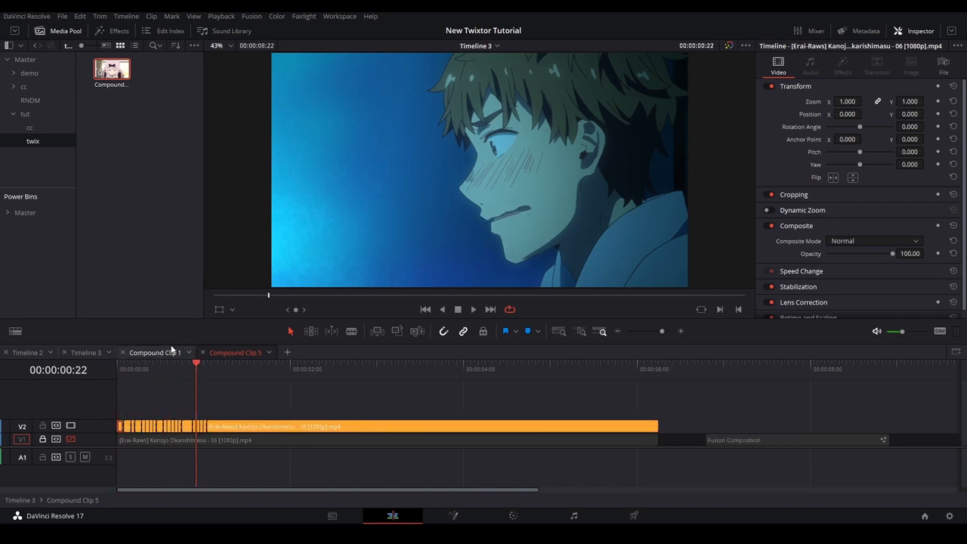
{"action": "left_click", "coordinate": [305, 368]}
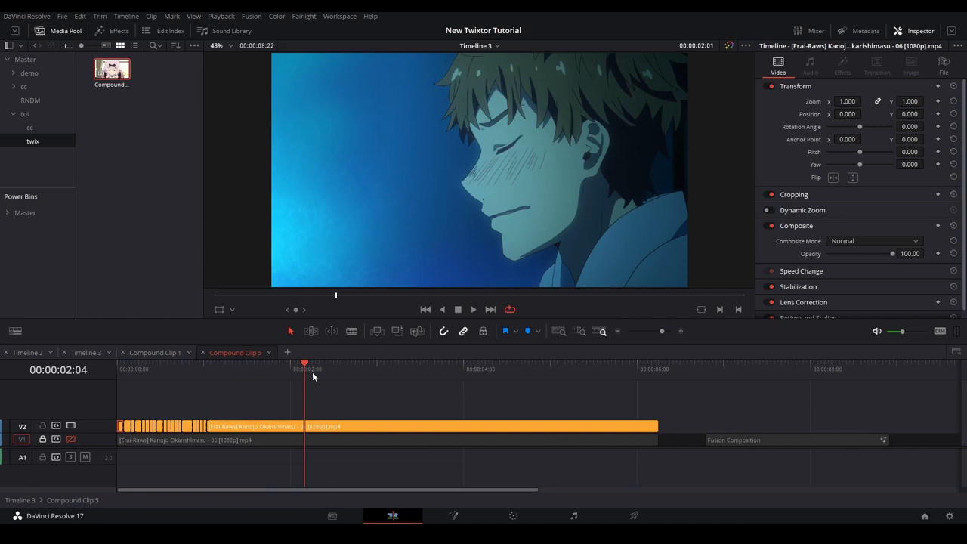
{"action": "left_click", "coordinate": [275, 363]}
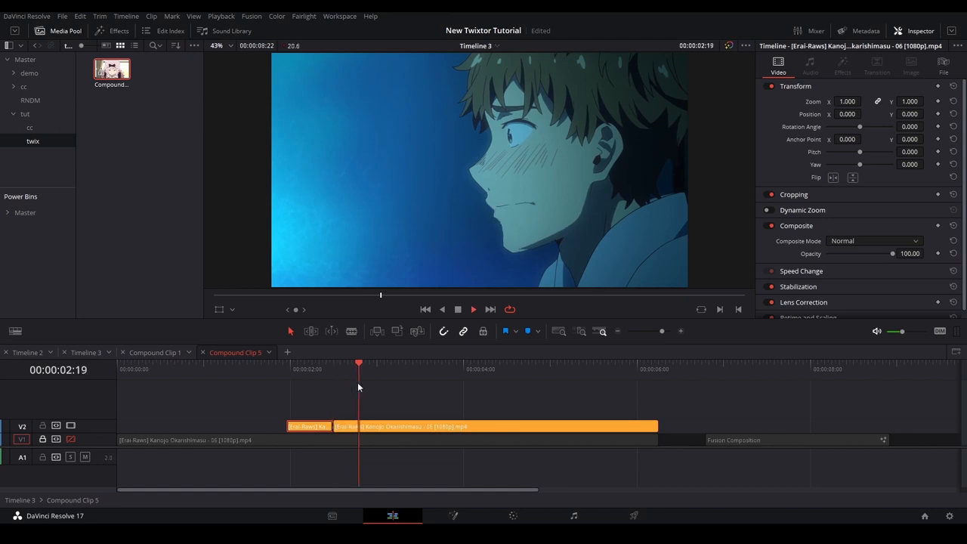
{"action": "left_click", "coordinate": [538, 364]}
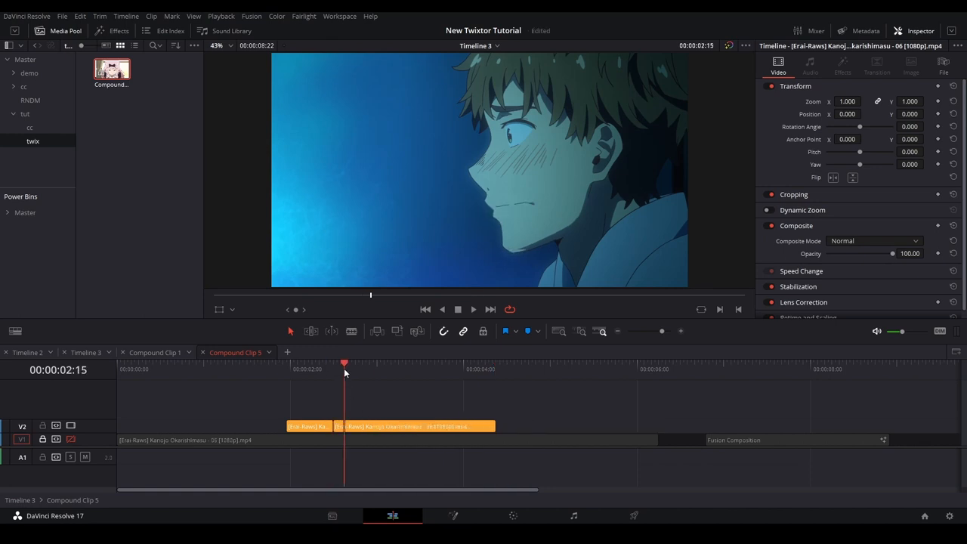
{"action": "left_click", "coordinate": [392, 363]}
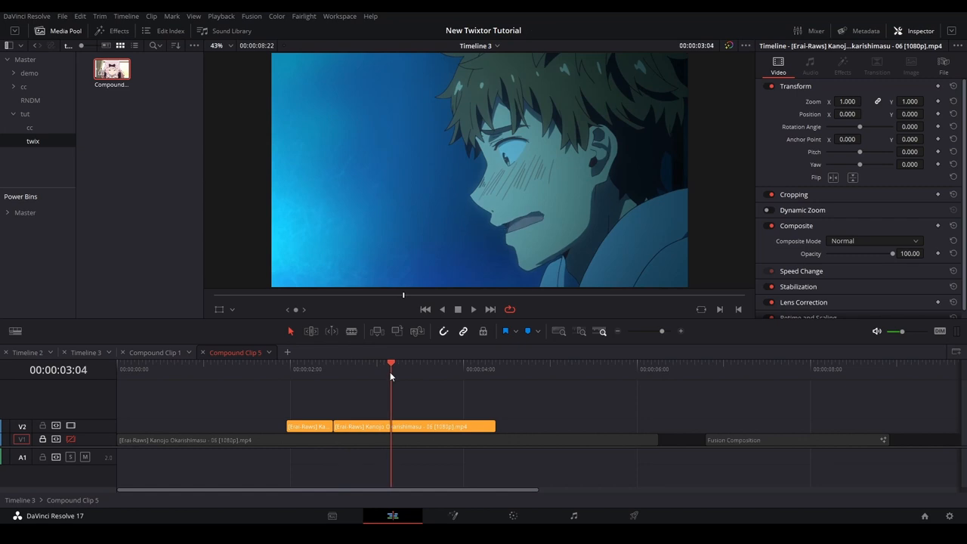
{"action": "left_click", "coordinate": [441, 426]}
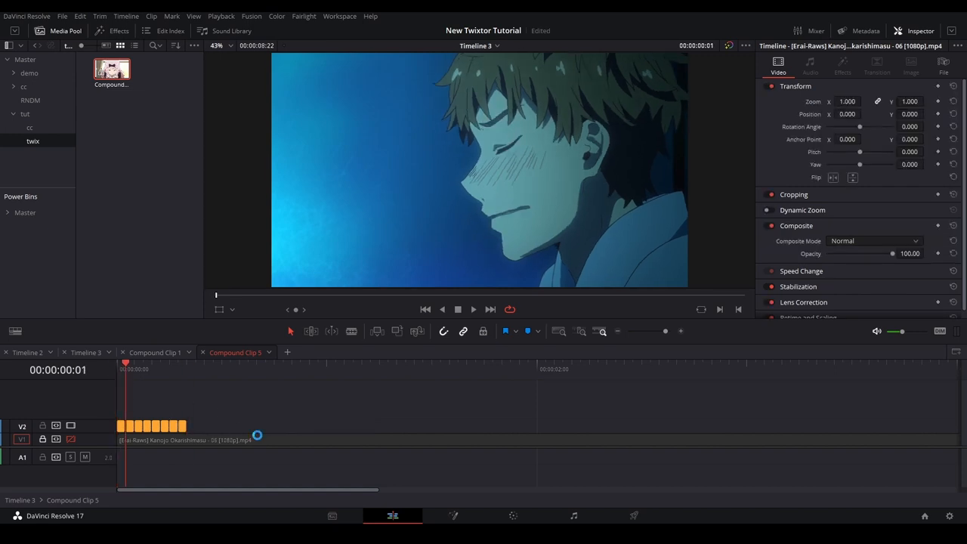
Step: Select a sliced piece of anime footage on V2 for retiming
{"action": "left_click", "coordinate": [170, 363]}
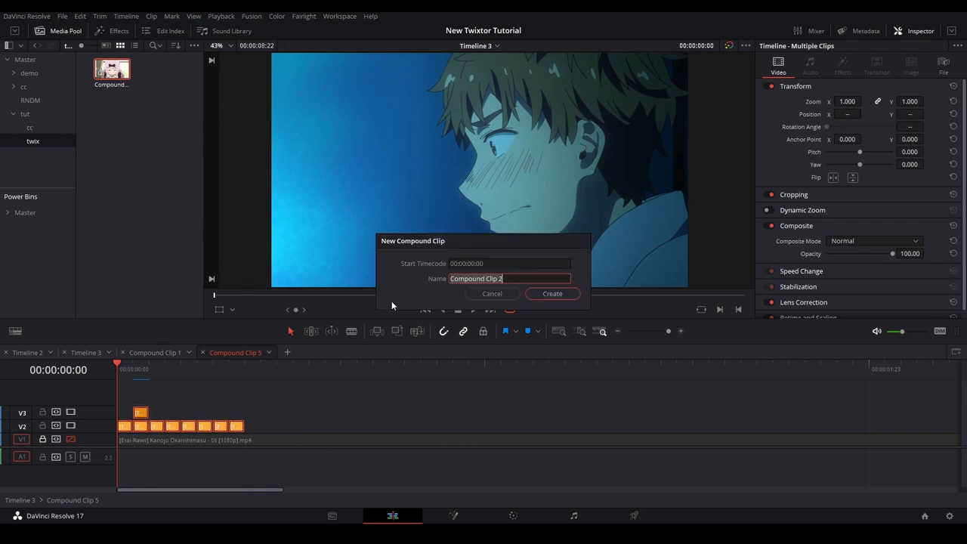
Step: Confirm the New Compound Clip dialog to create Compound Clip 2
{"action": "left_click", "coordinate": [553, 293]}
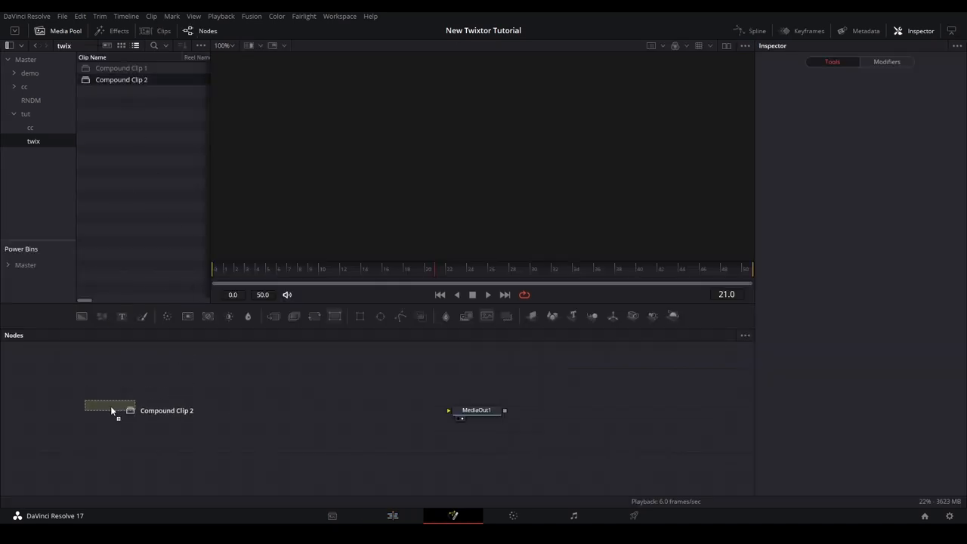
Step: Drag Compound Clip 2 from the Media Pool into the node graph as MediaIn1
{"action": "left_click_drag", "start_coordinate": [136, 406], "coordinate": [469, 408]}
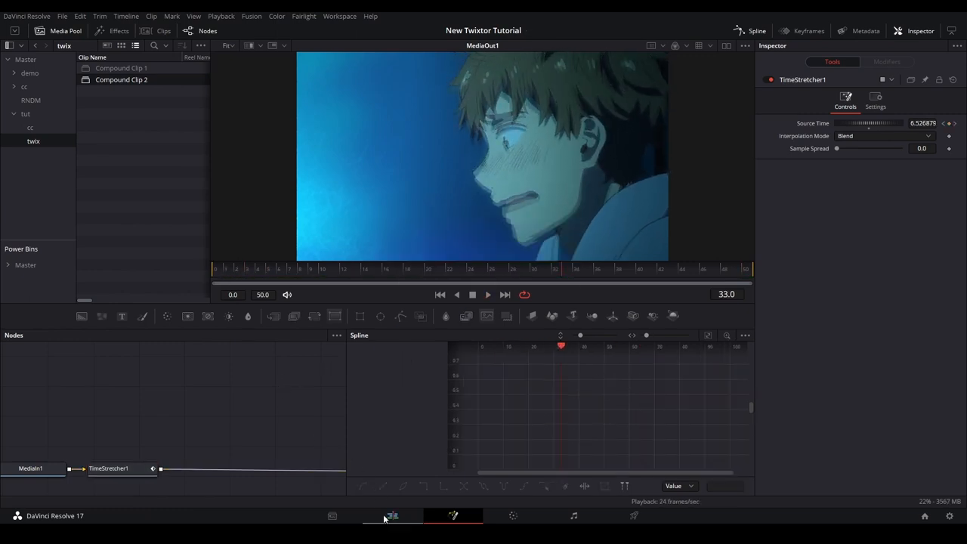
Step: Check the composition on the Edit page, then return to the Fusion page
{"action": "left_click", "coordinate": [393, 516]}
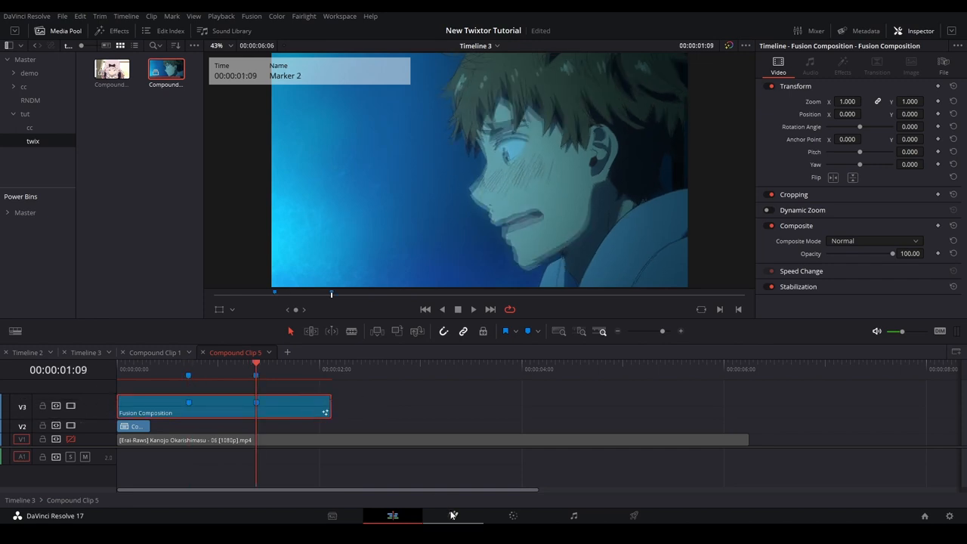
{"action": "left_click", "coordinate": [453, 515]}
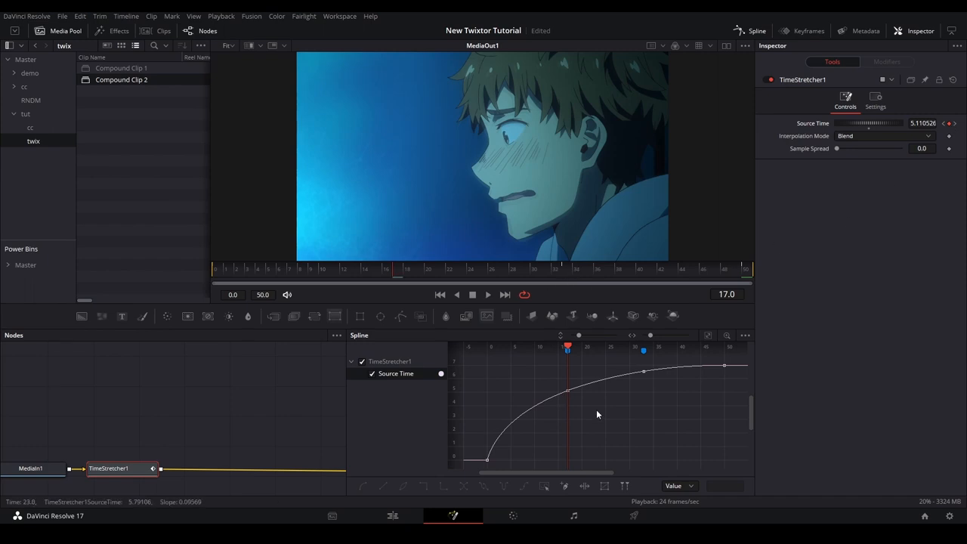
Step: Change the Source Time keyframes' interpolation and select the keyframe at frame 33
{"action": "left_click", "coordinate": [569, 391]}
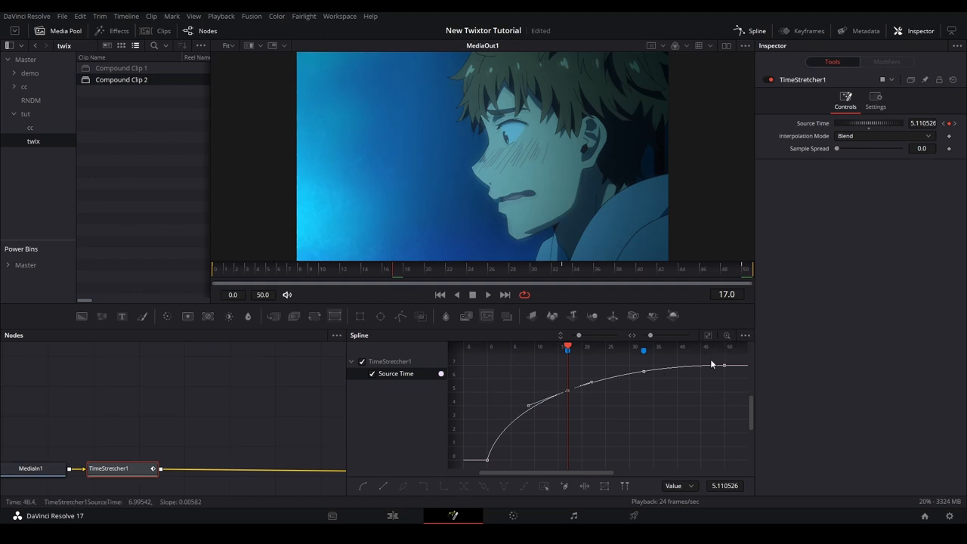
{"action": "right_click", "coordinate": [711, 362]}
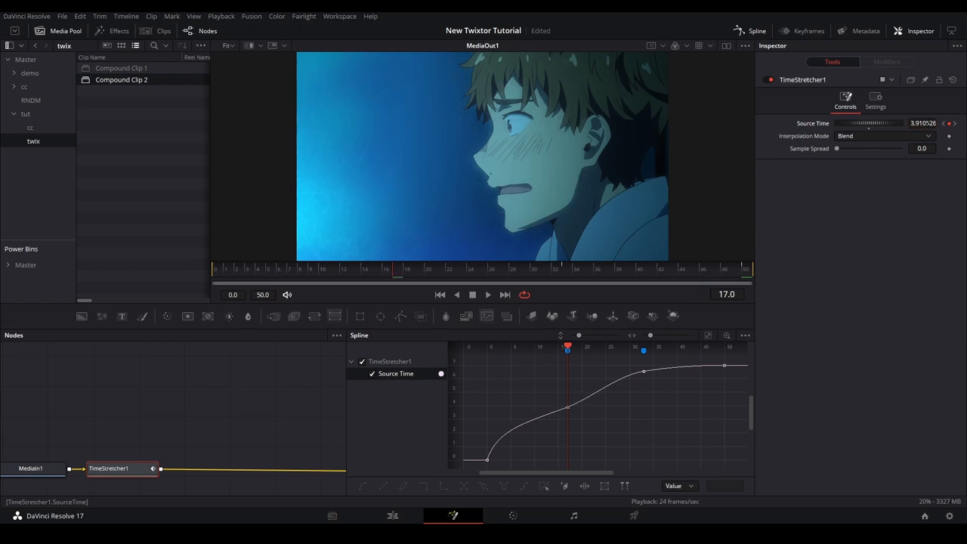
{"action": "left_click", "coordinate": [922, 124]}
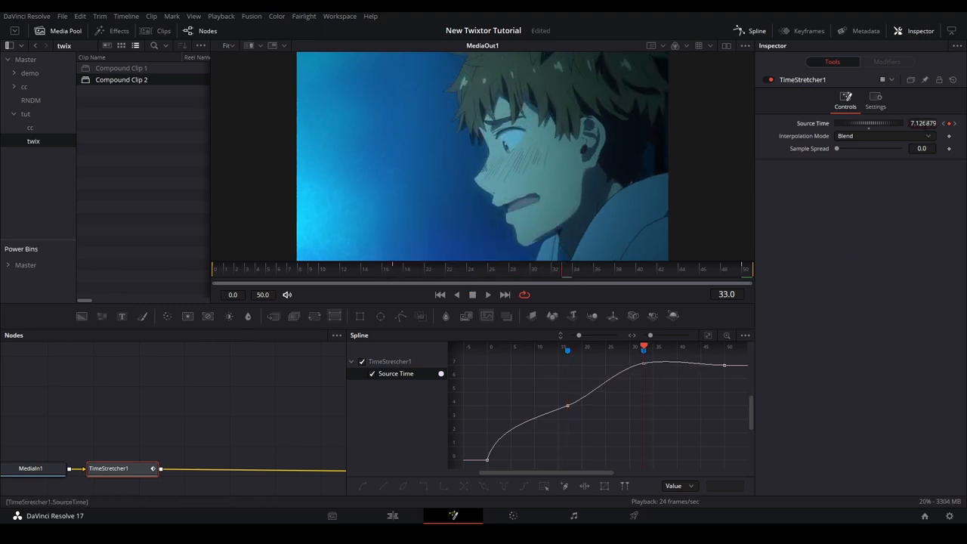
{"action": "left_click", "coordinate": [922, 124]}
{"action": "type", "text": "4"}
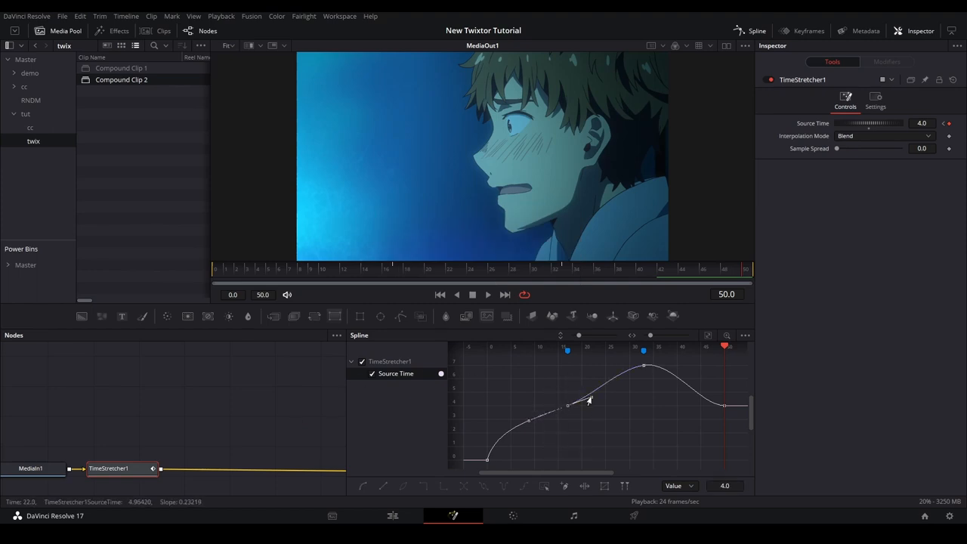
Step: Raise and shift the curve's peak, reshape the drop after it and smooth nearby easing
{"action": "left_click_drag", "start_coordinate": [589, 400], "coordinate": [616, 370]}
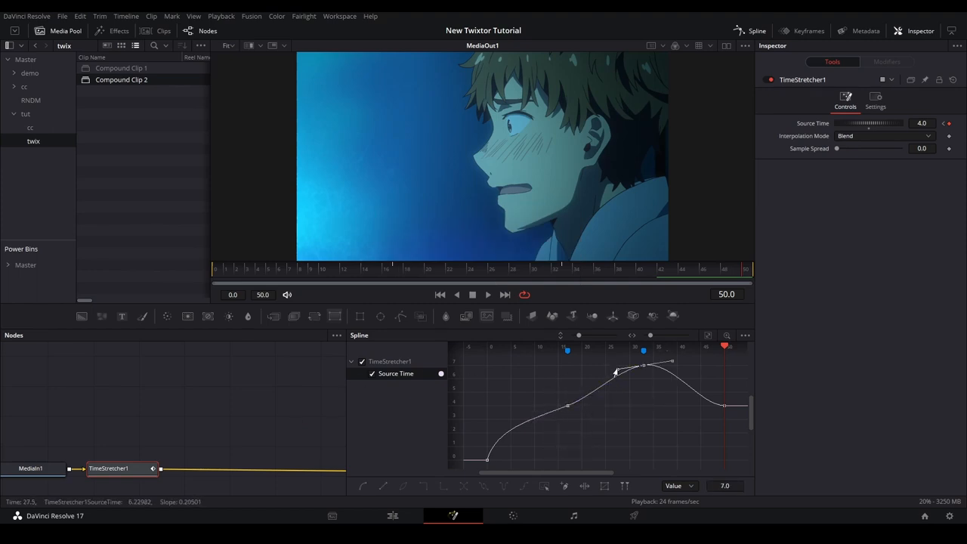
{"action": "left_click_drag", "start_coordinate": [616, 370], "coordinate": [644, 368]}
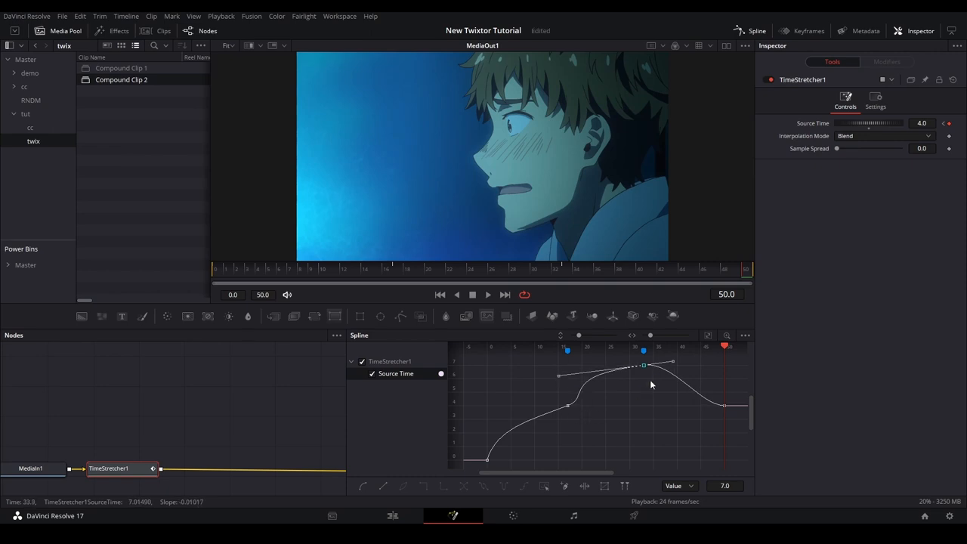
{"action": "left_click_drag", "start_coordinate": [644, 367], "coordinate": [651, 408]}
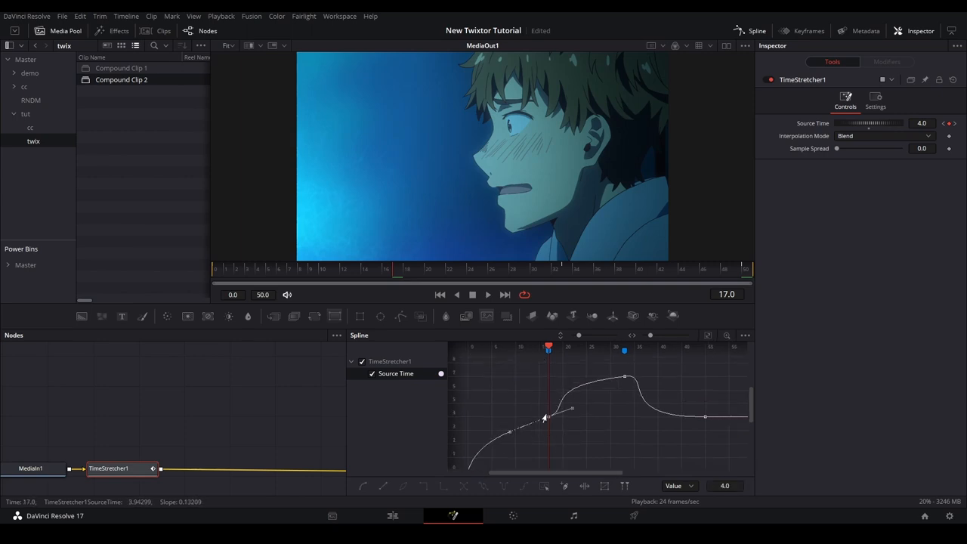
{"action": "left_click_drag", "start_coordinate": [544, 417], "coordinate": [532, 420]}
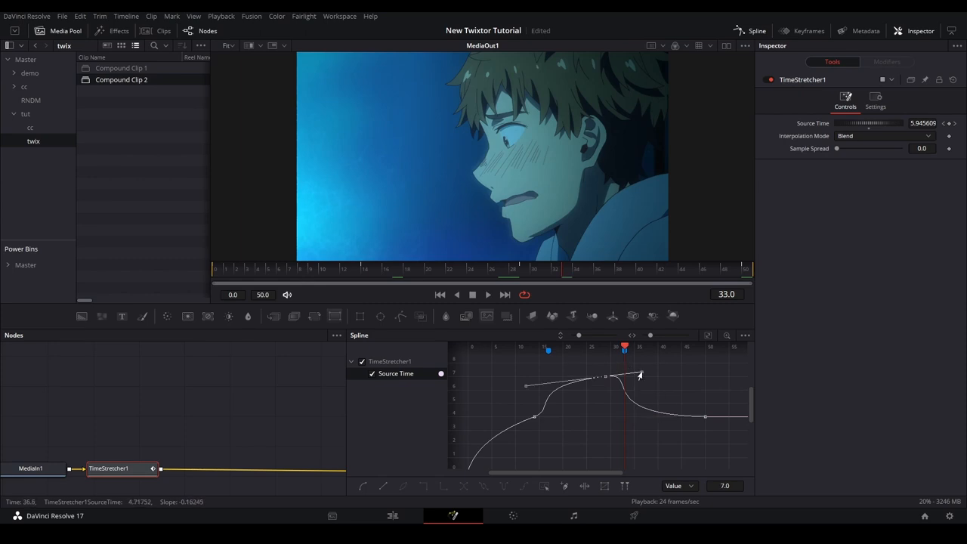
{"action": "left_click_drag", "start_coordinate": [638, 374], "coordinate": [643, 372]}
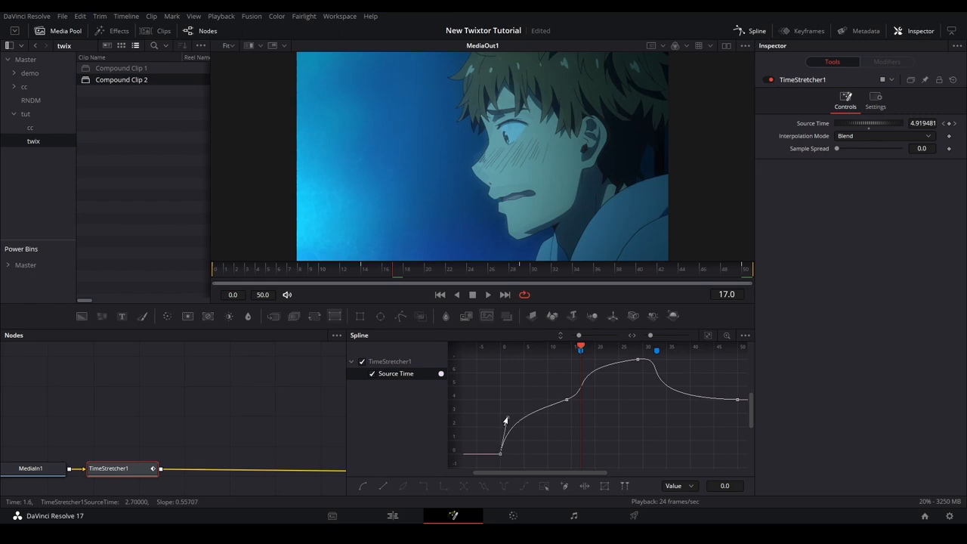
Step: Ease the curve's rise into the peak from an early keyframe with its Bezier handles
{"action": "left_click", "coordinate": [487, 295]}
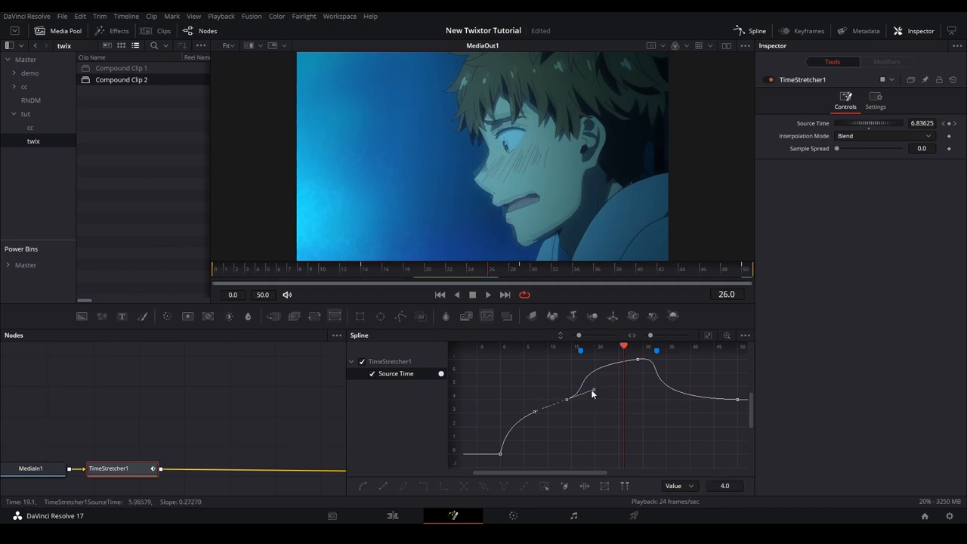
{"action": "left_click_drag", "start_coordinate": [592, 393], "coordinate": [568, 372]}
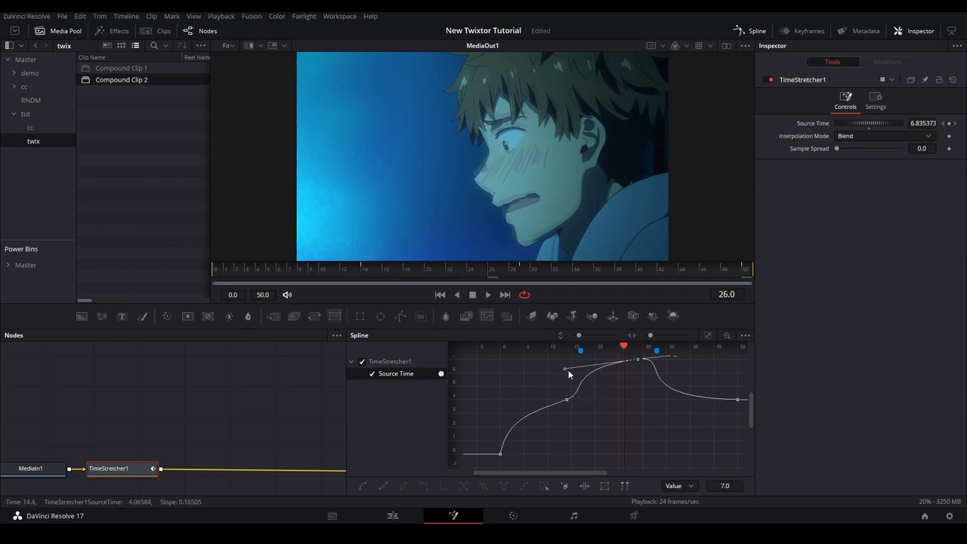
{"action": "left_click_drag", "start_coordinate": [574, 386], "coordinate": [574, 369]}
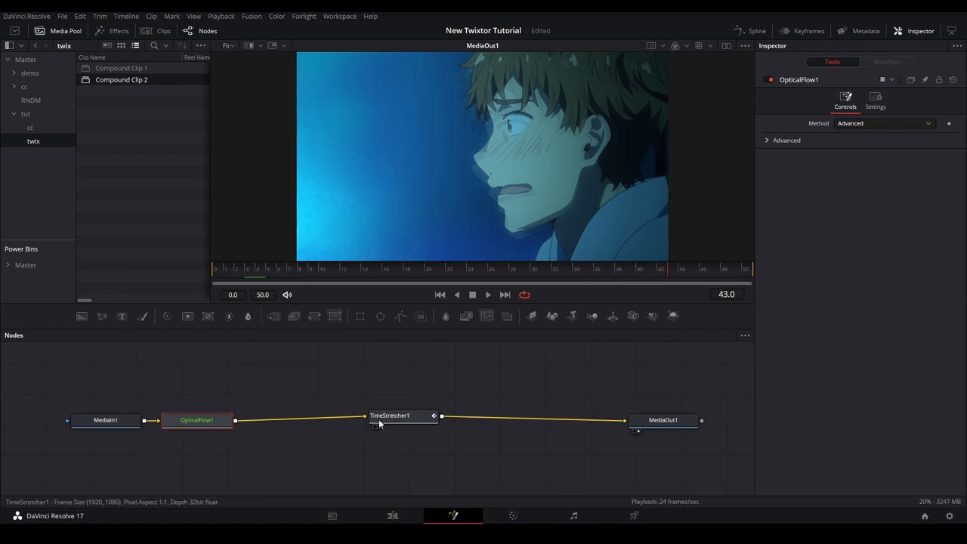
Step: Set TimeStretcher1's Interpolation Mode to Flow in the Inspector
{"action": "left_click", "coordinate": [402, 416]}
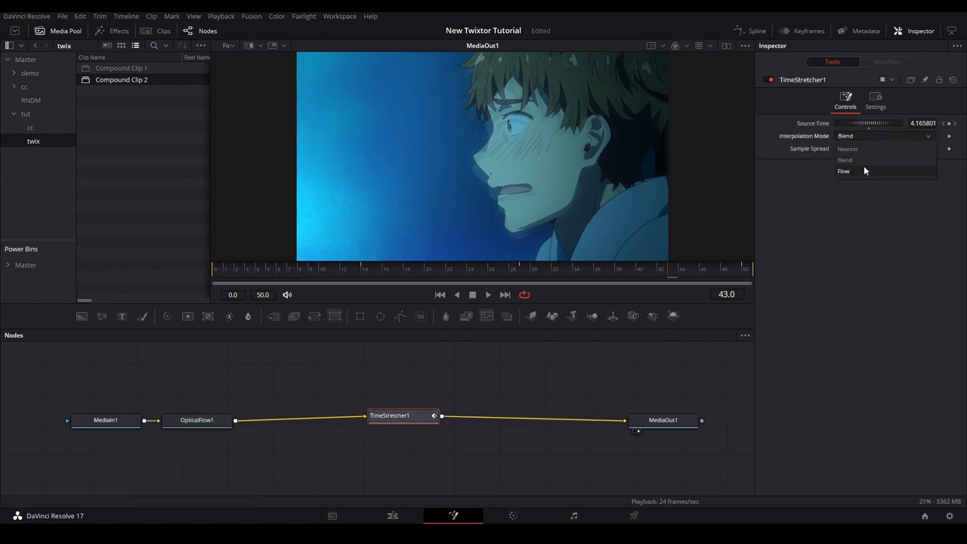
{"action": "left_click", "coordinate": [844, 171]}
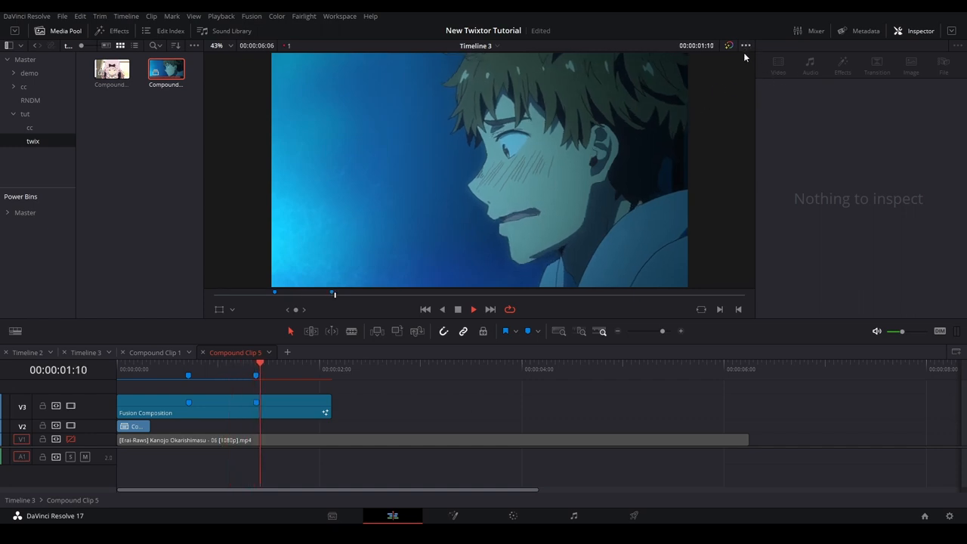
Step: Move the edit timeline playhead back to 00:00:00:00
{"action": "left_click", "coordinate": [746, 45]}
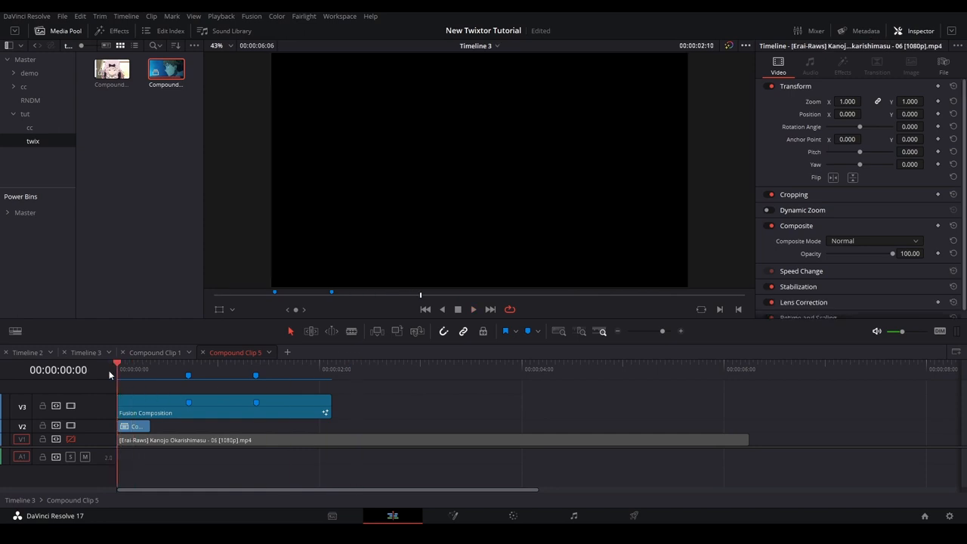
Step: Play the retimed section of the clip back on the edit timeline from Marker 2
{"action": "left_click", "coordinate": [293, 369]}
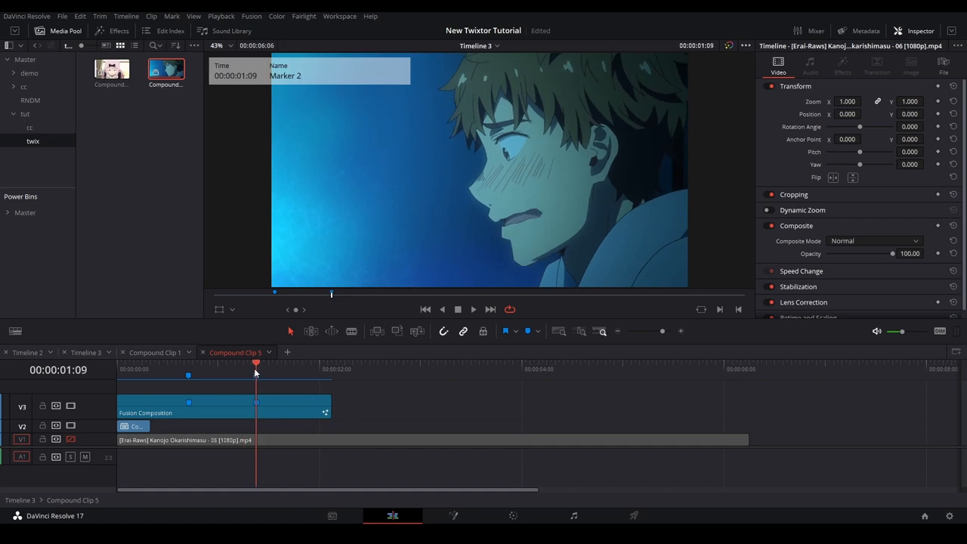
{"action": "left_click", "coordinate": [293, 363]}
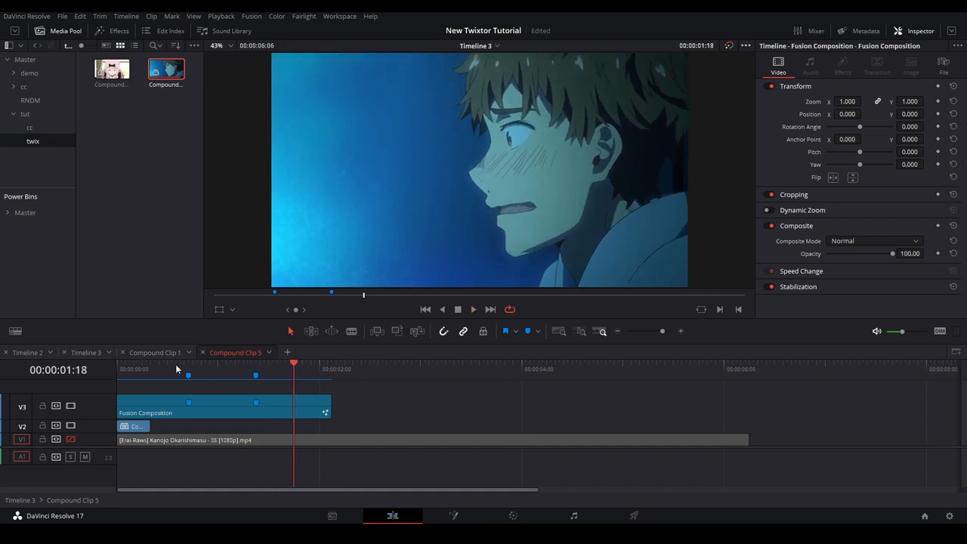